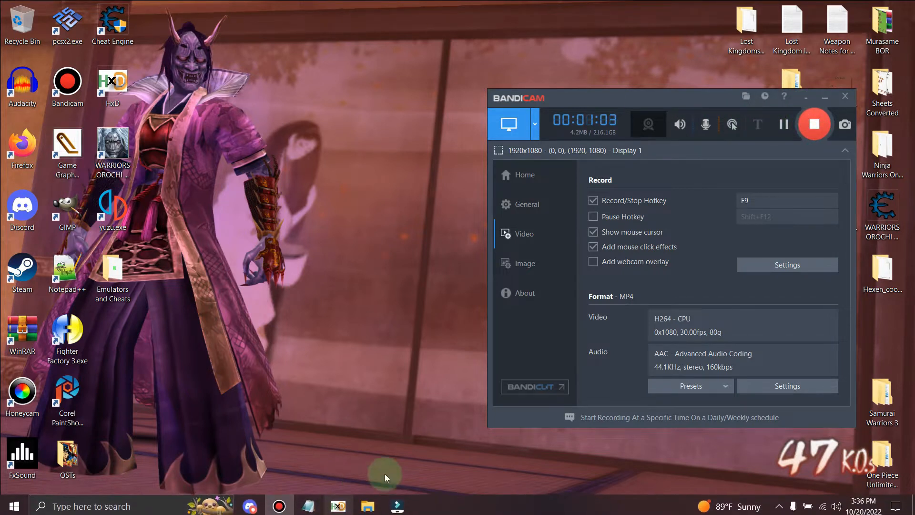
{"action": "mouse_move", "coordinate": [111, 76]}
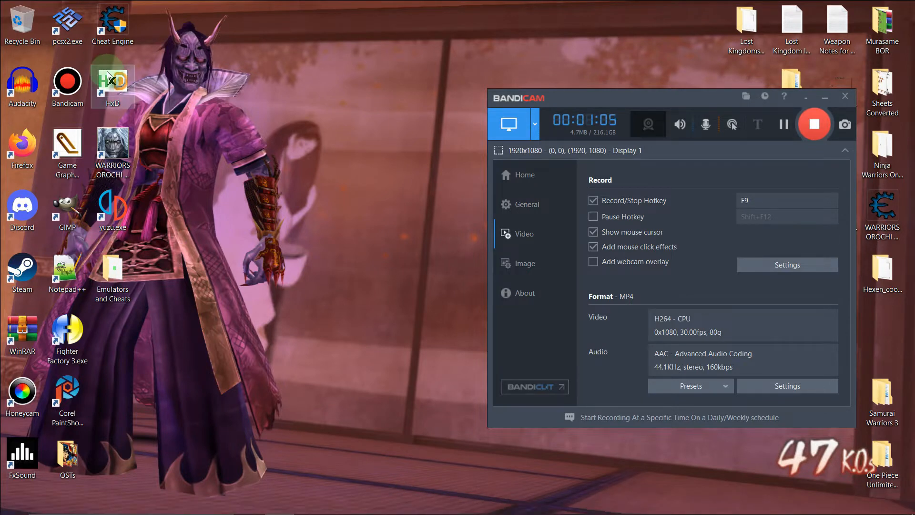
- Launch HxD and open 'Dynasty Warriors 5 - Empires - Copy.iso' for editing
{"action": "double_click", "coordinate": [113, 80]}
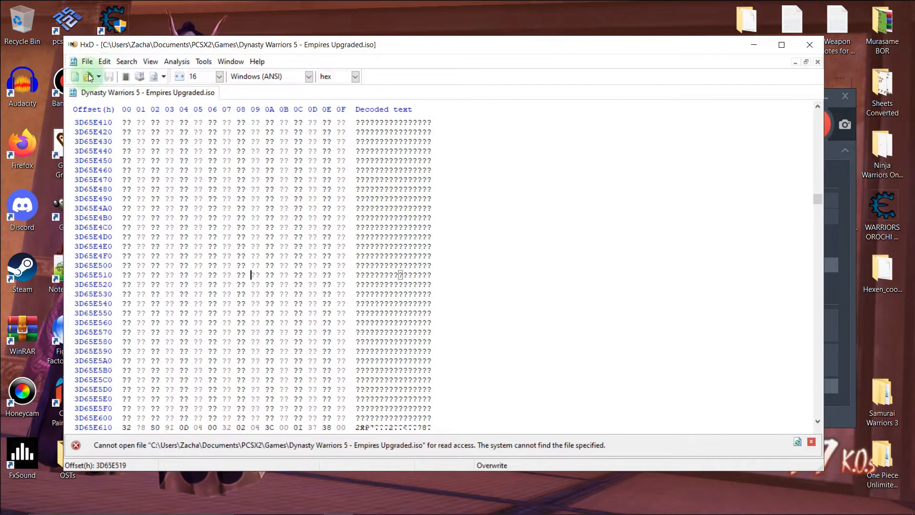
{"action": "left_click", "coordinate": [89, 77]}
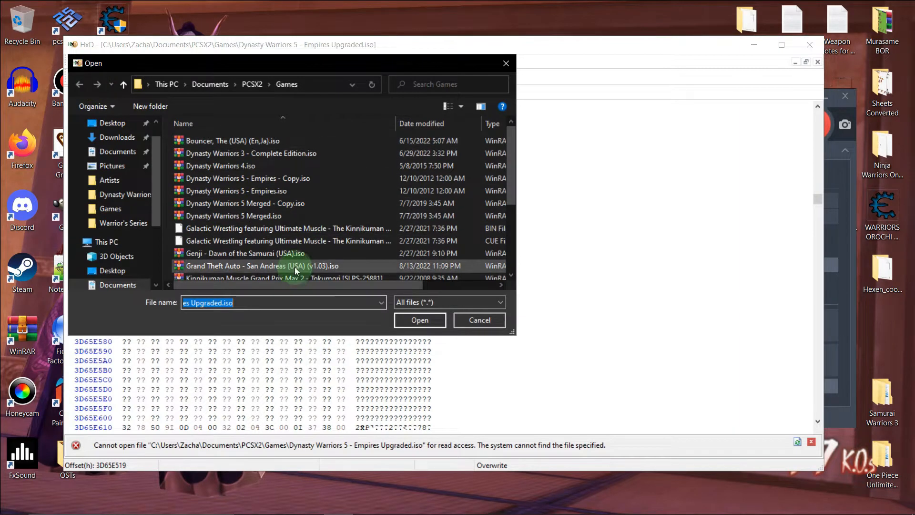
{"action": "left_click", "coordinate": [248, 179]}
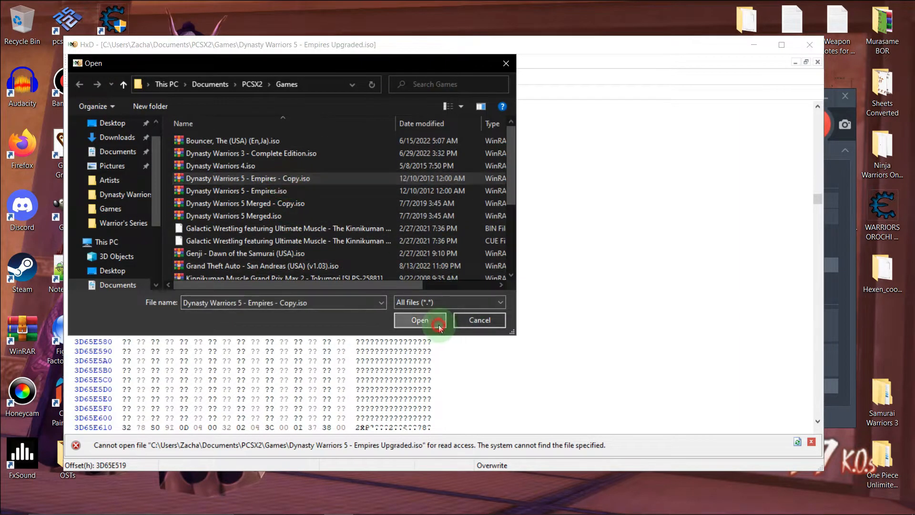
{"action": "left_click", "coordinate": [419, 321]}
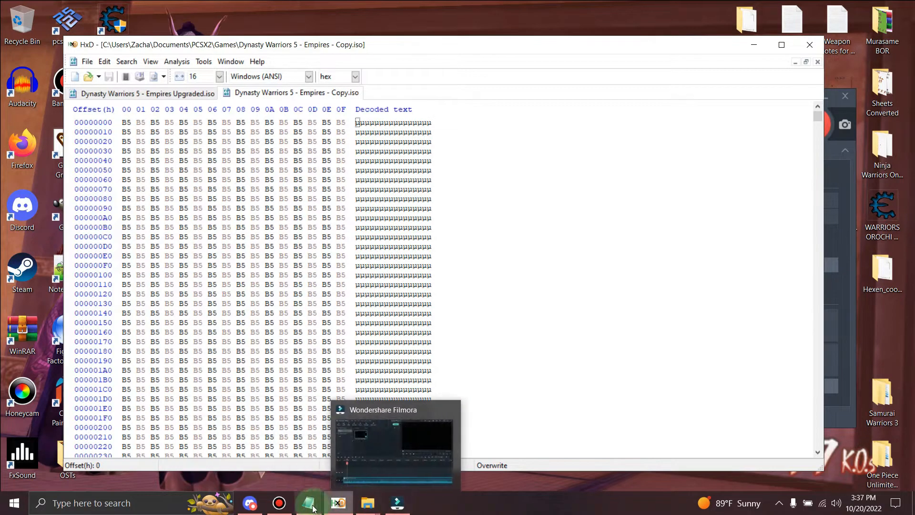
{"action": "mouse_move", "coordinate": [313, 508]}
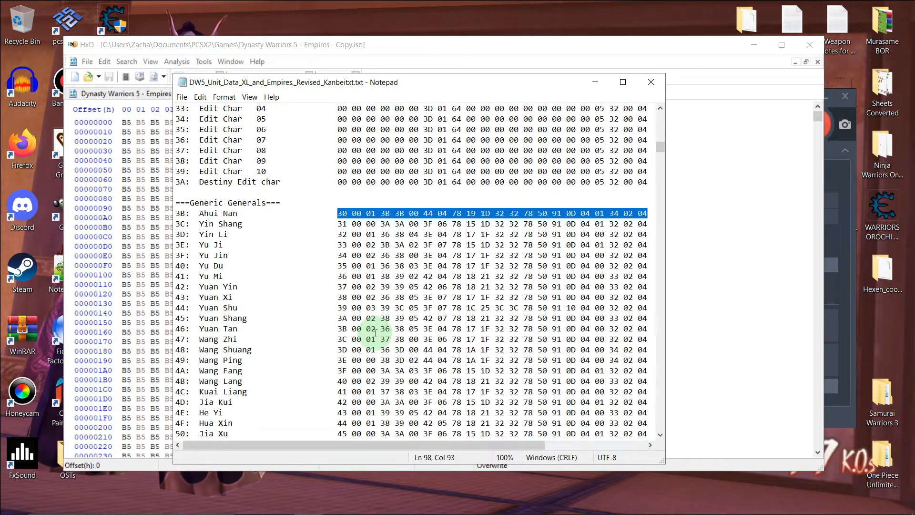
- Search the Notepad unit data list downward for 'bian' to reach Bian Xi's entry
{"action": "scroll", "scroll_direction": "down", "scroll_amount": 3}
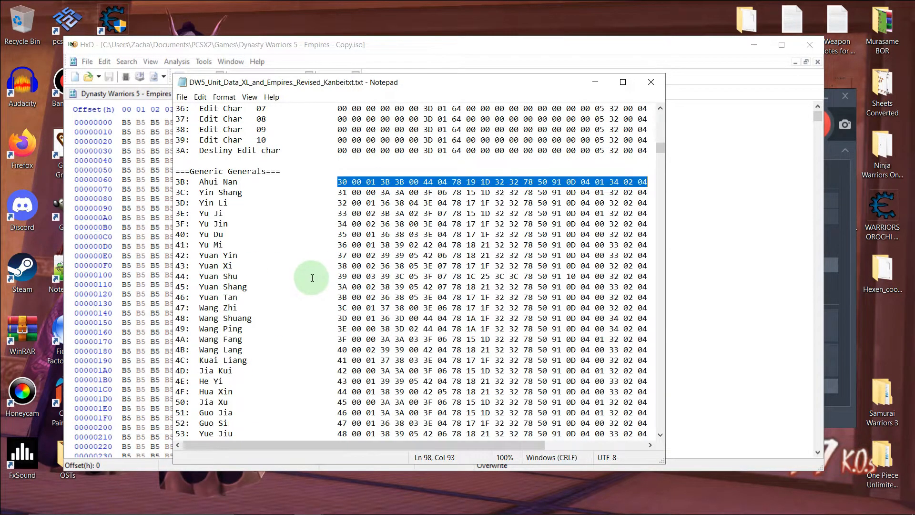
{"action": "mouse_move", "coordinate": [256, 248]}
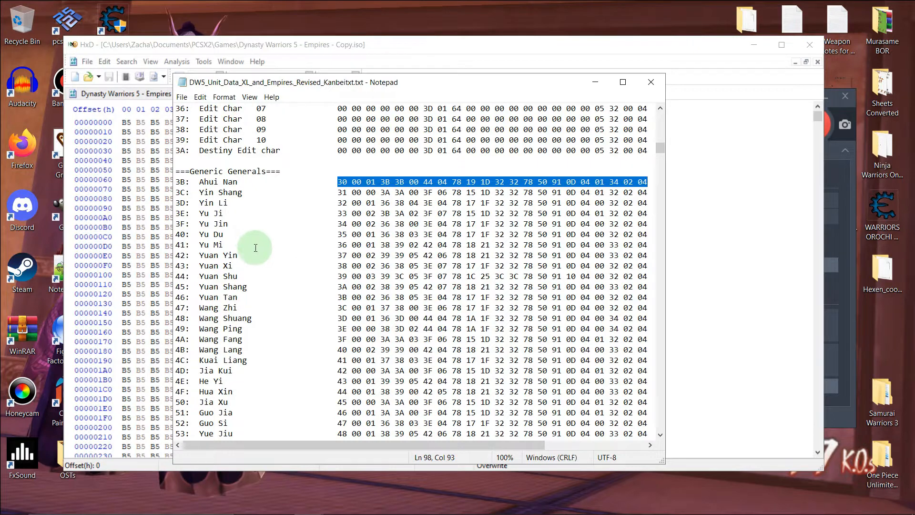
{"action": "scroll", "scroll_direction": "down", "scroll_amount": 3}
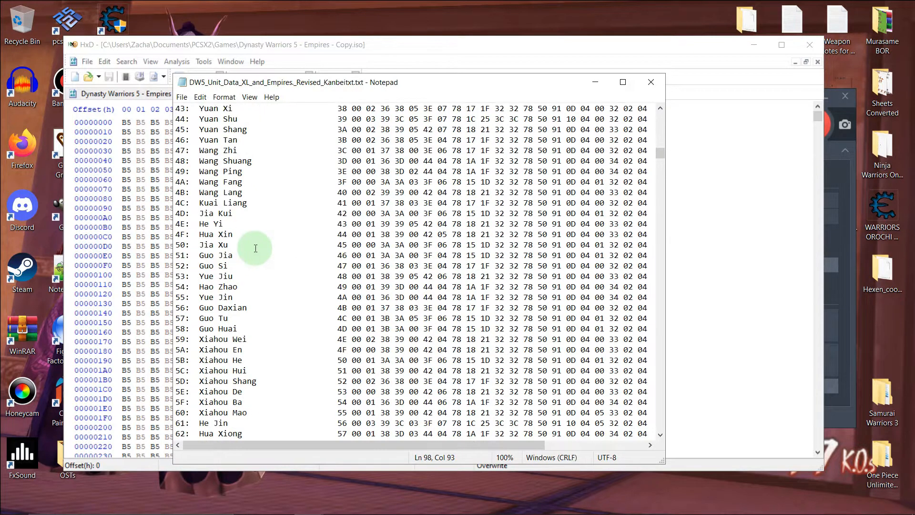
{"action": "key", "text": "Ctrl+f"}
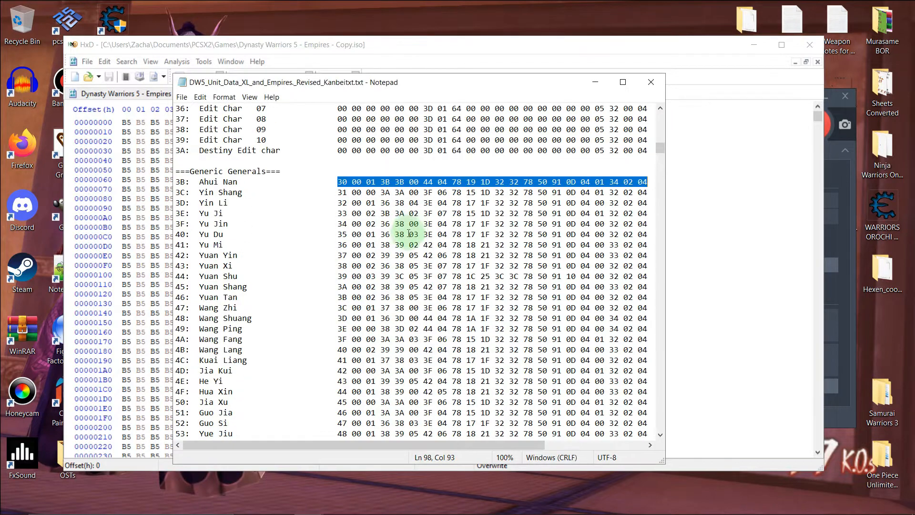
{"action": "scroll", "scroll_direction": "down", "scroll_amount": 3}
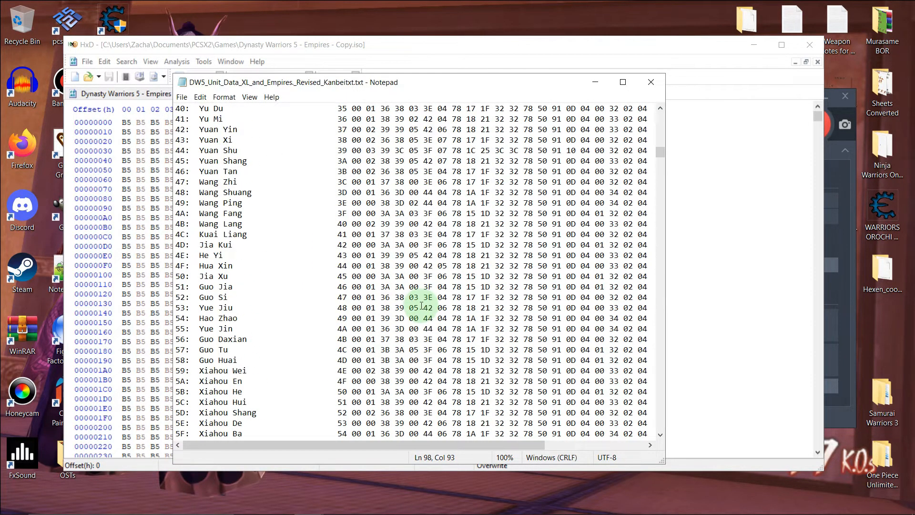
{"action": "key", "text": "Ctrl+f"}
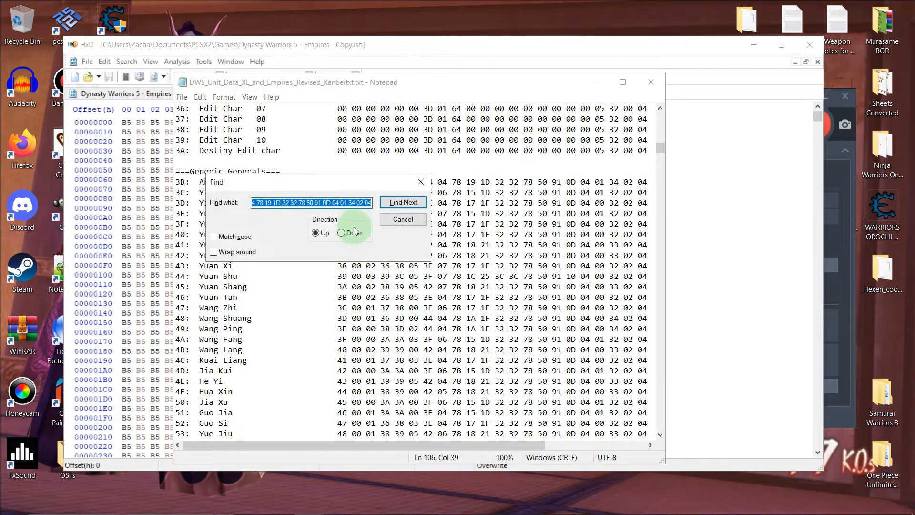
{"action": "type", "text": "bis"}
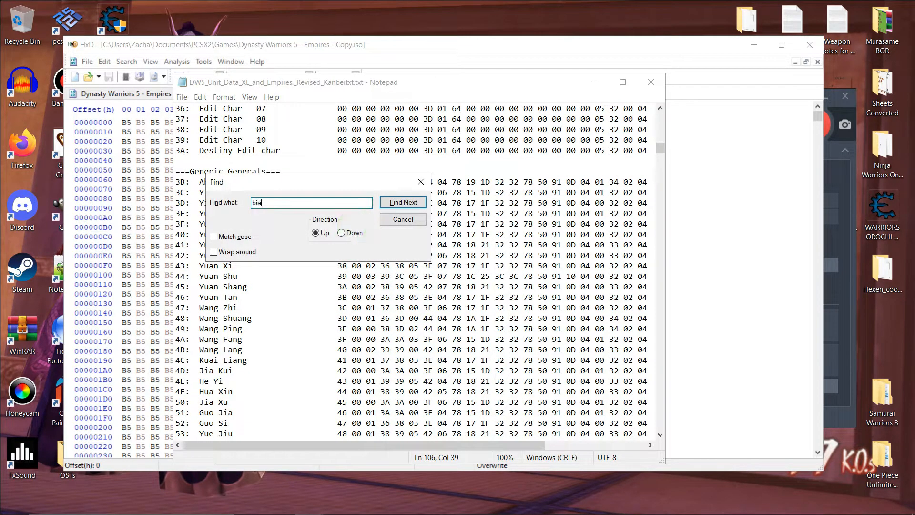
{"action": "left_click", "coordinate": [341, 233]}
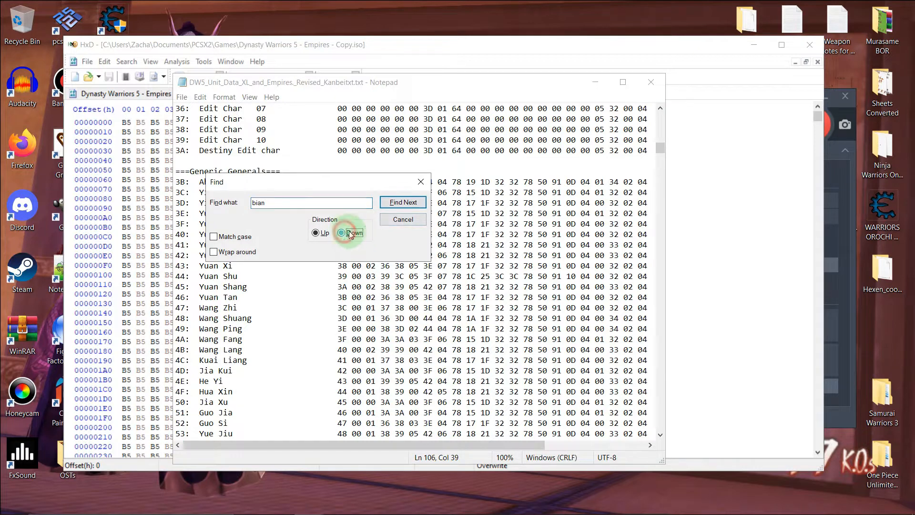
{"action": "left_click", "coordinate": [403, 202]}
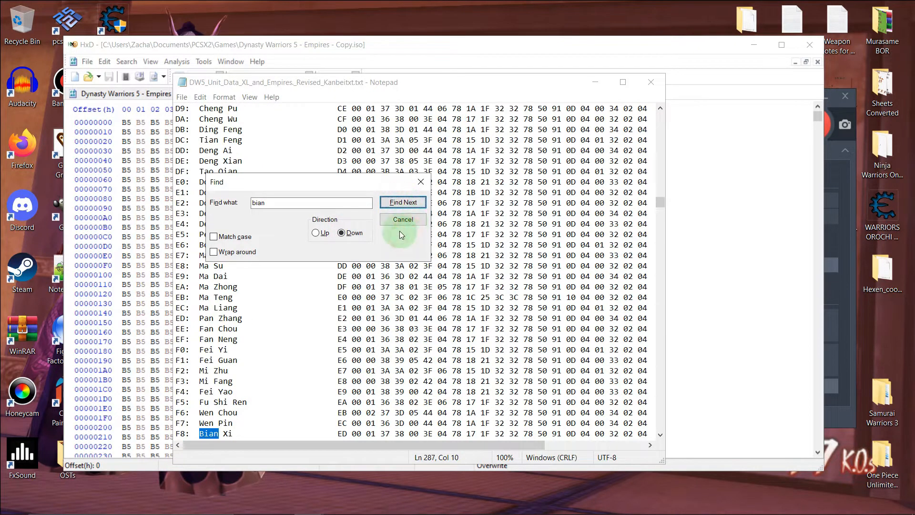
{"action": "left_click", "coordinate": [402, 219]}
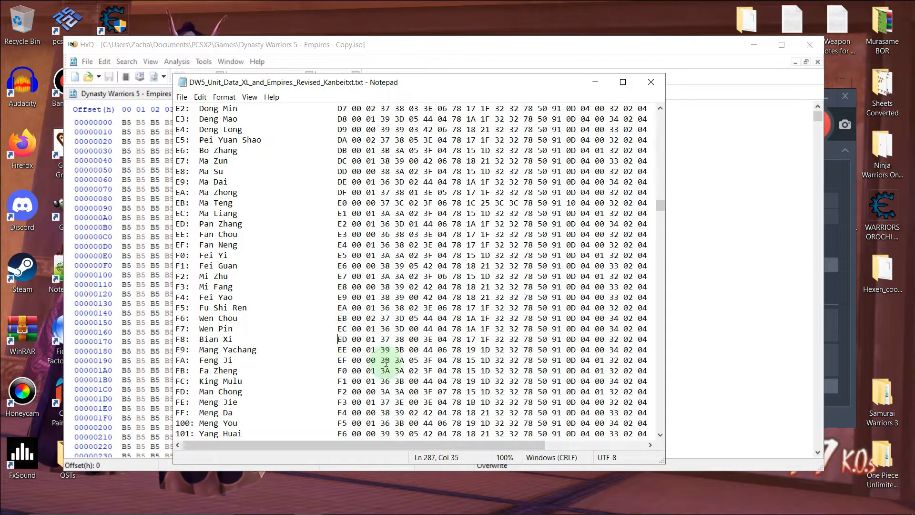
{"action": "left_click_drag", "start_coordinate": [338, 339], "coordinate": [409, 339]}
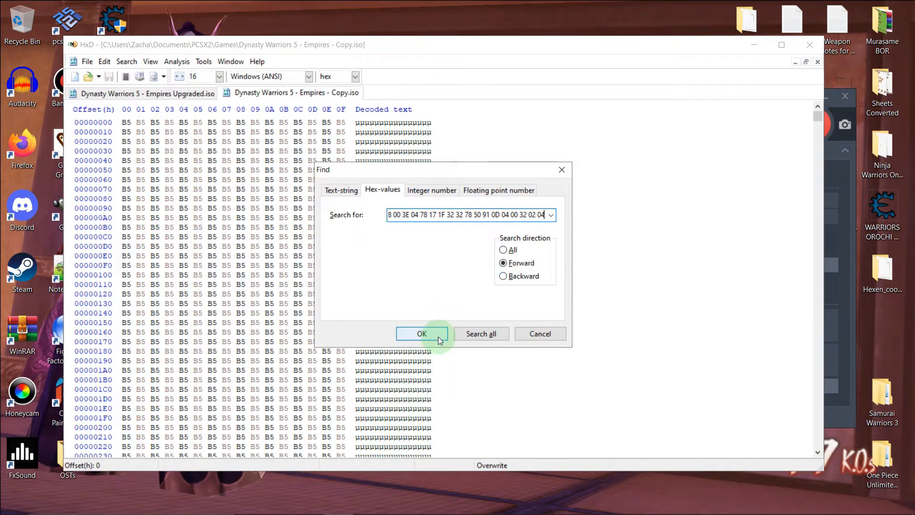
- Find Bian Xi's byte pattern in the ISO at 3D65F550 and select his voice byte
{"action": "left_click", "coordinate": [422, 334]}
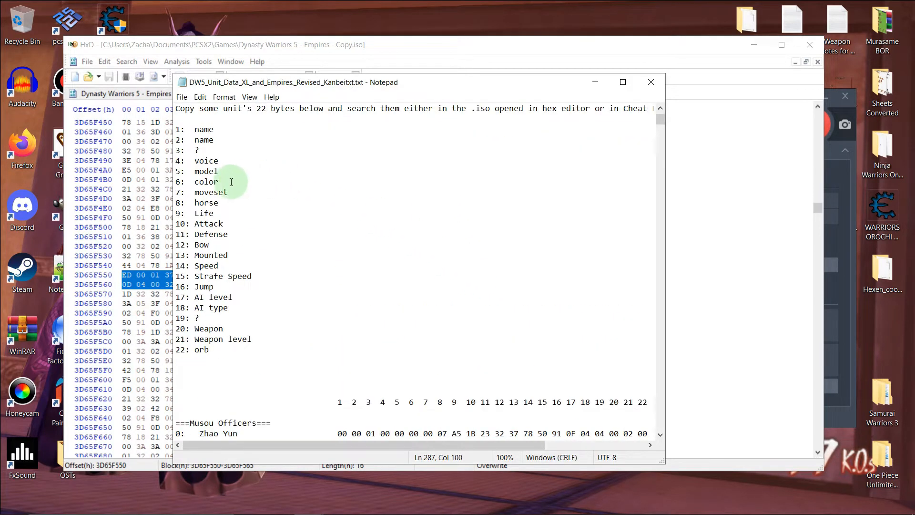
{"action": "mouse_move", "coordinate": [229, 158]}
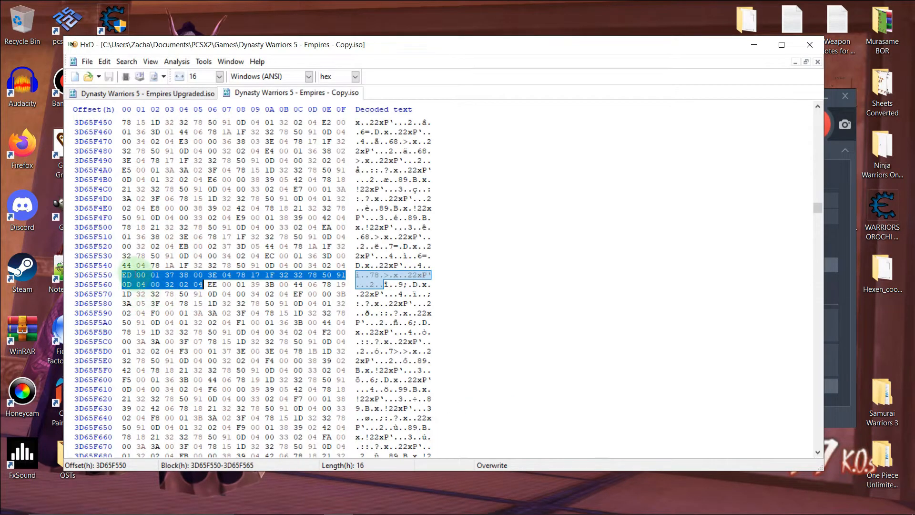
{"action": "left_click", "coordinate": [138, 275]}
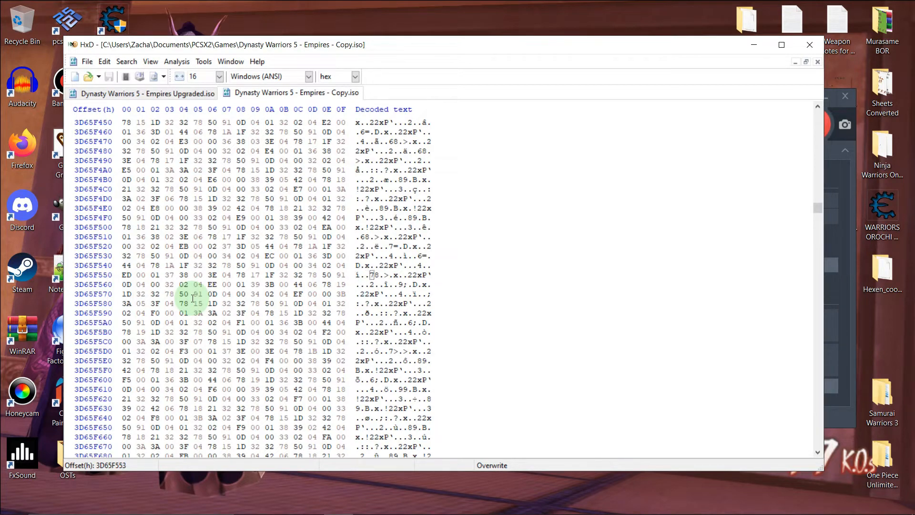
{"action": "left_click", "coordinate": [170, 275]}
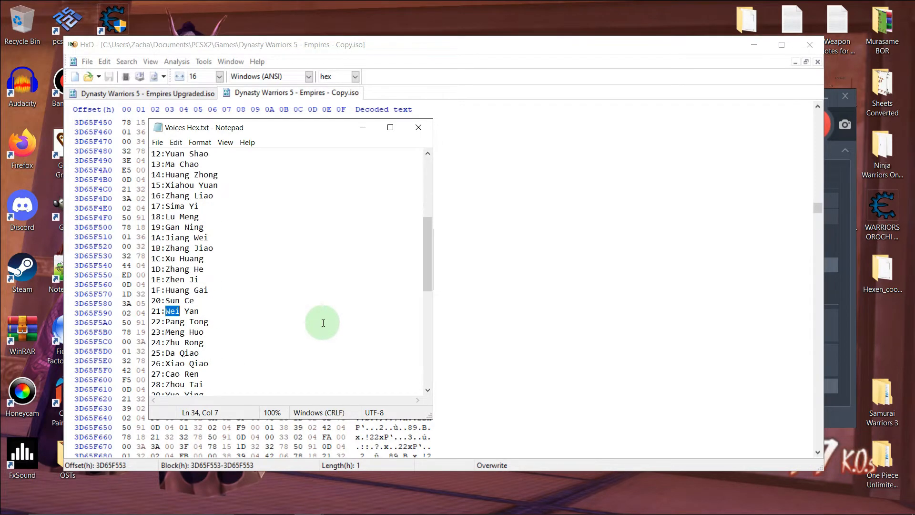
{"action": "scroll", "scroll_direction": "down", "scroll_amount": 3}
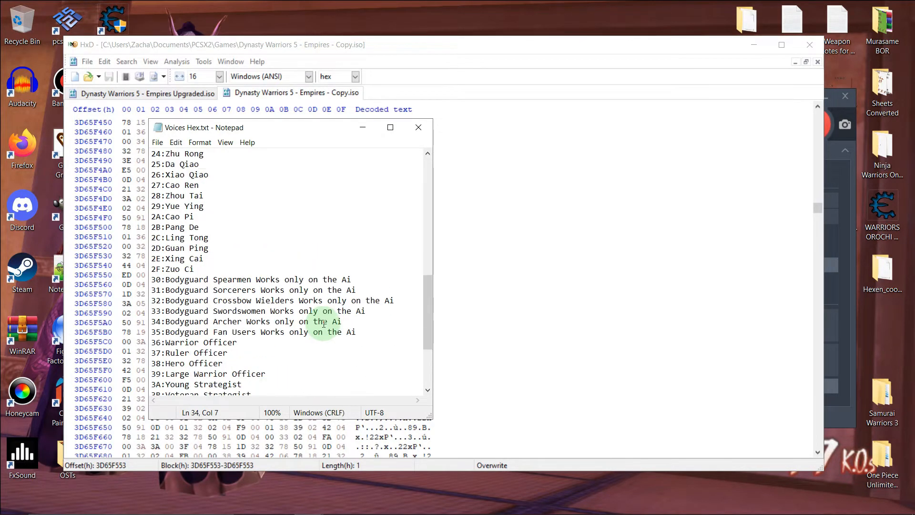
{"action": "scroll", "scroll_direction": "down", "scroll_amount": 3}
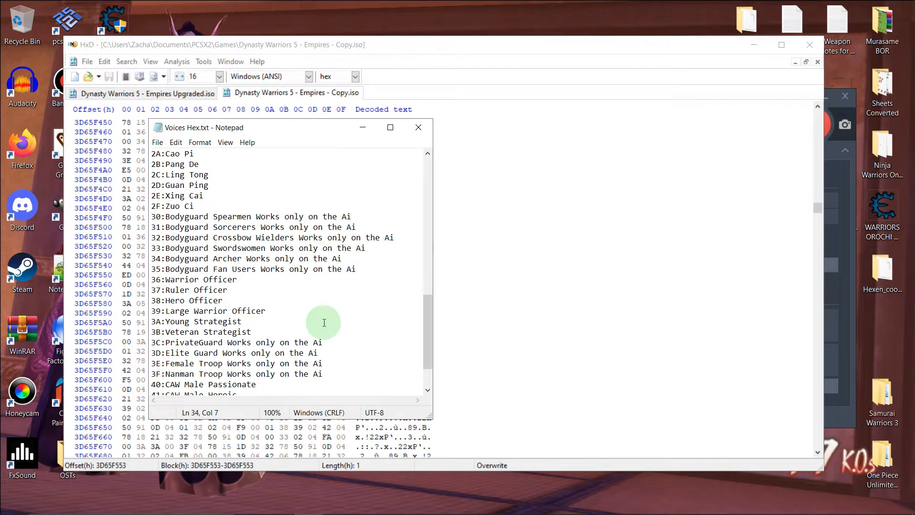
{"action": "scroll", "scroll_direction": "down", "scroll_amount": 3}
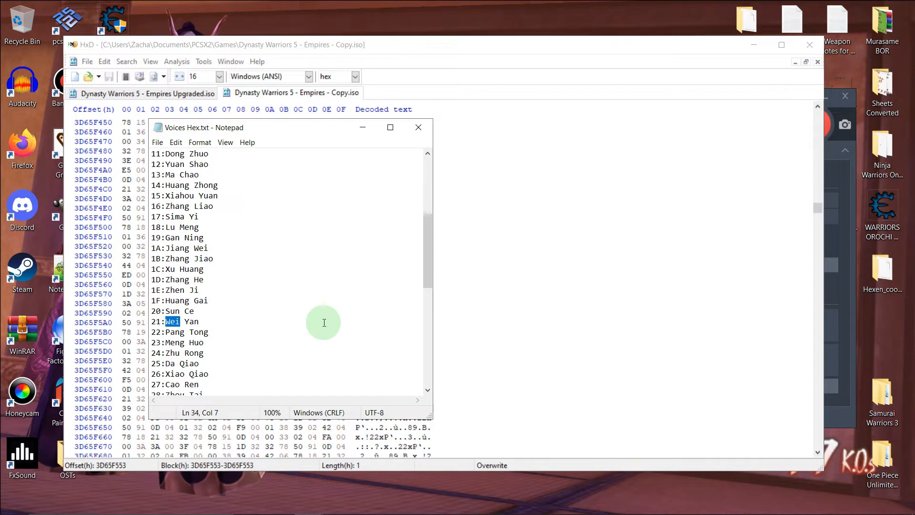
{"action": "mouse_move", "coordinate": [351, 262]}
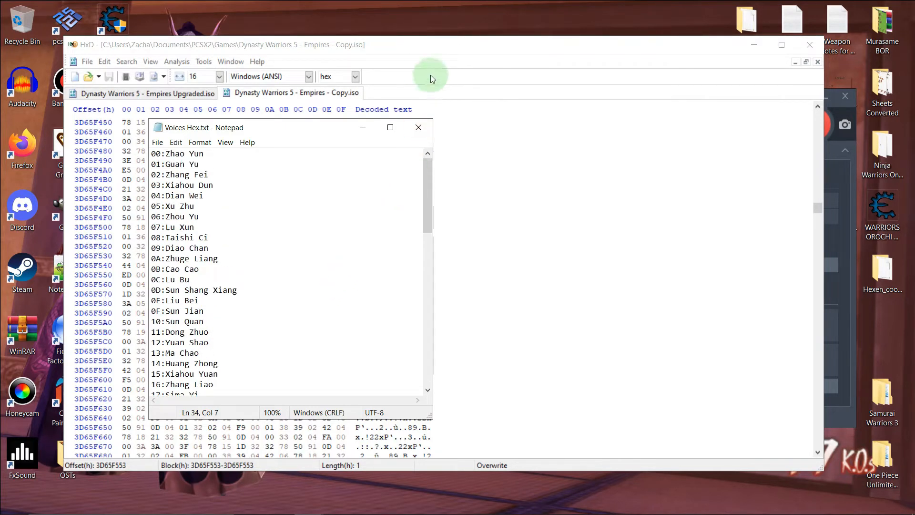
{"action": "left_click", "coordinate": [418, 127]}
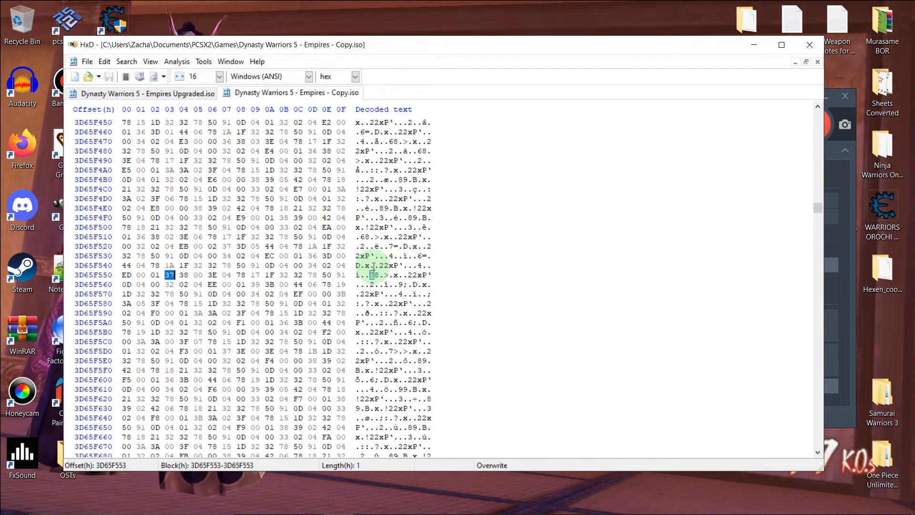
{"action": "type", "text": "04"}
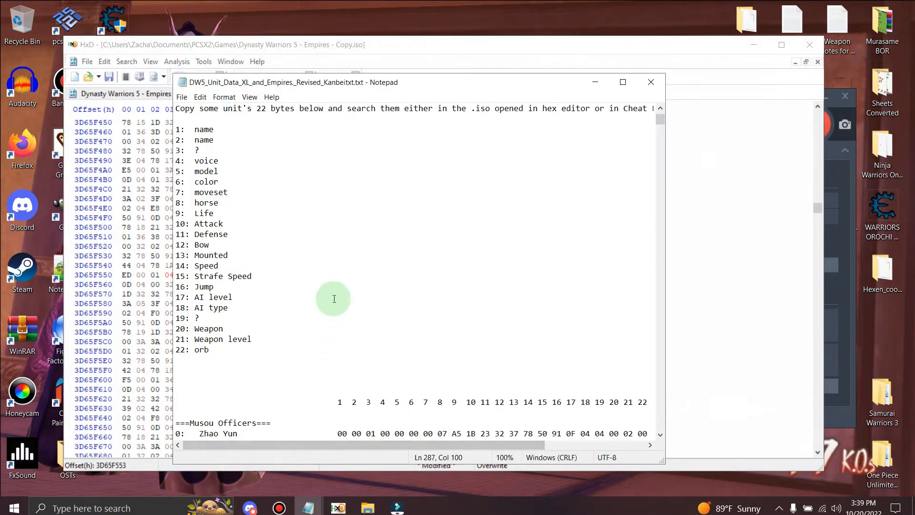
{"action": "mouse_move", "coordinate": [221, 160]}
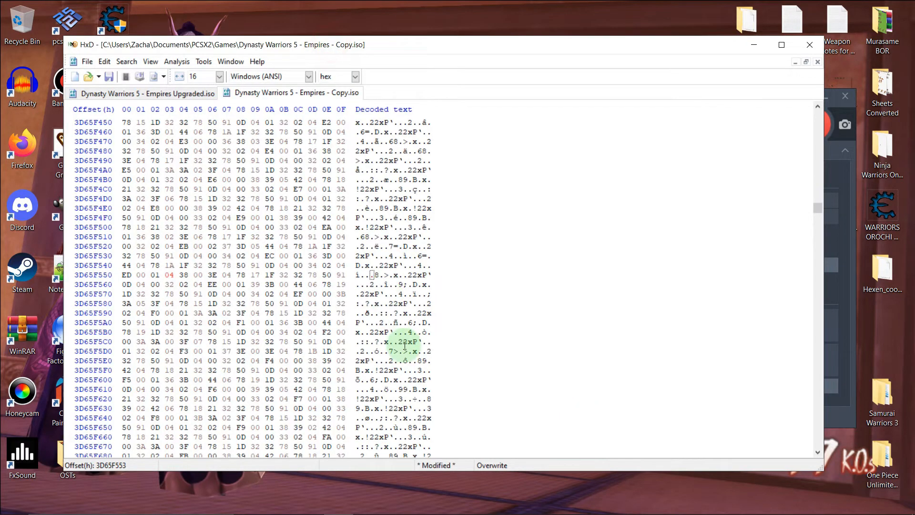
{"action": "left_click", "coordinate": [184, 275]}
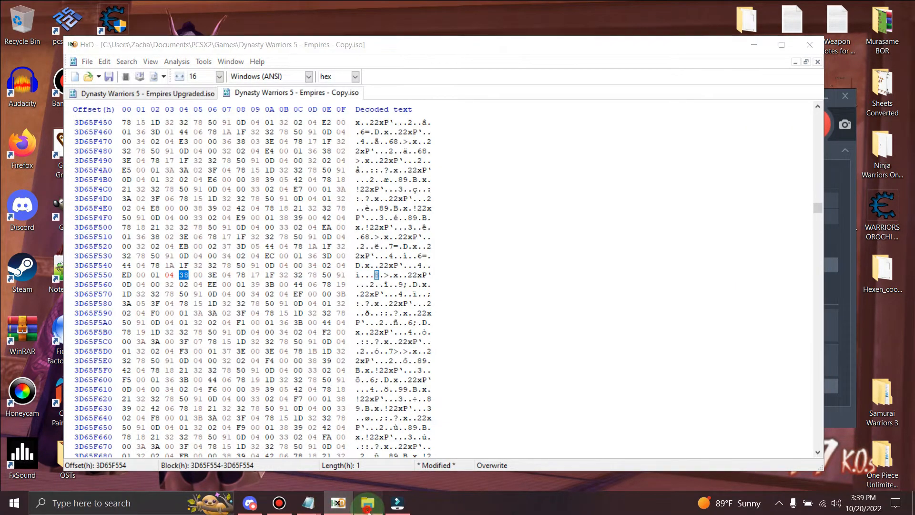
- Browse to Desktop > Emulators and Cheats > Cheat Engine Stuff > Dynasty Warriors 5 Empires
{"action": "left_click", "coordinate": [367, 503]}
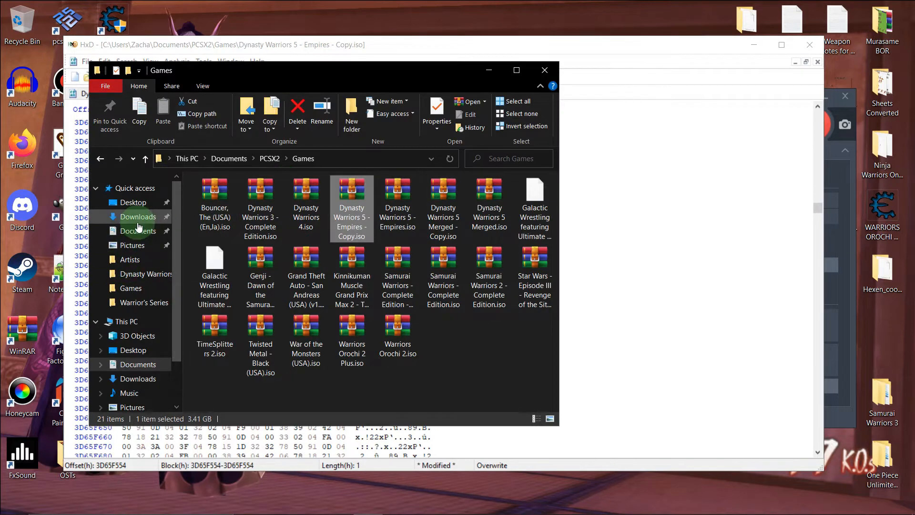
{"action": "left_click", "coordinate": [132, 202]}
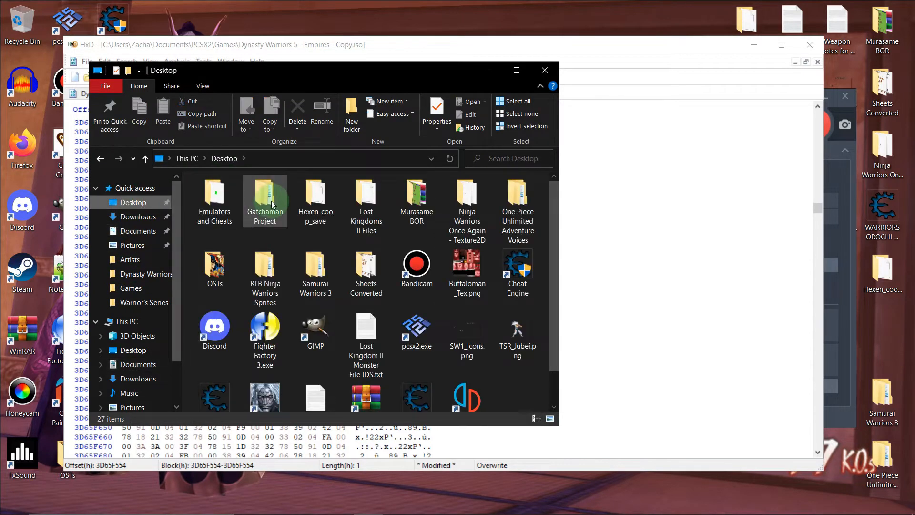
{"action": "left_click", "coordinate": [214, 192]}
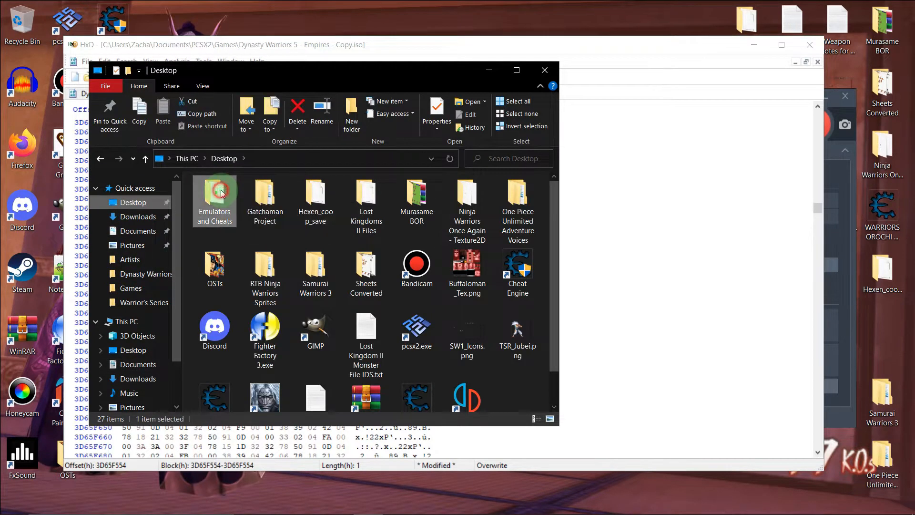
{"action": "double_click", "coordinate": [215, 192]}
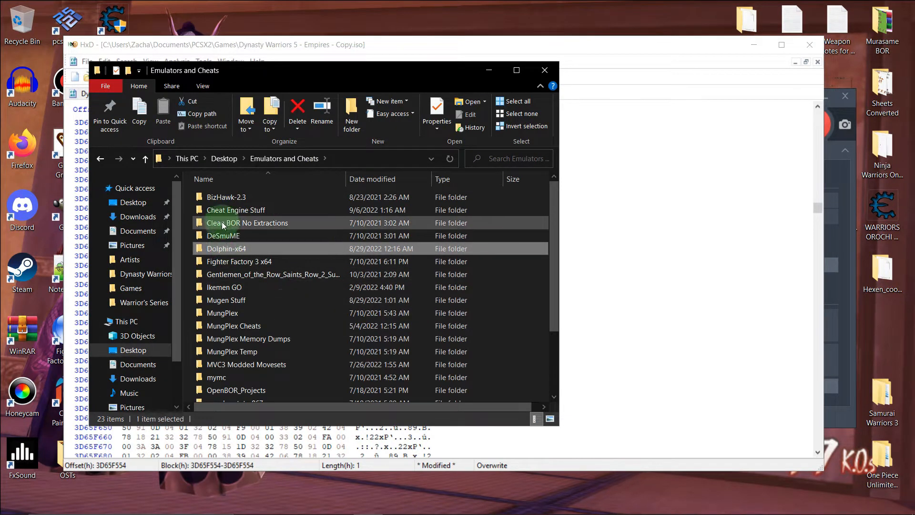
{"action": "double_click", "coordinate": [235, 210]}
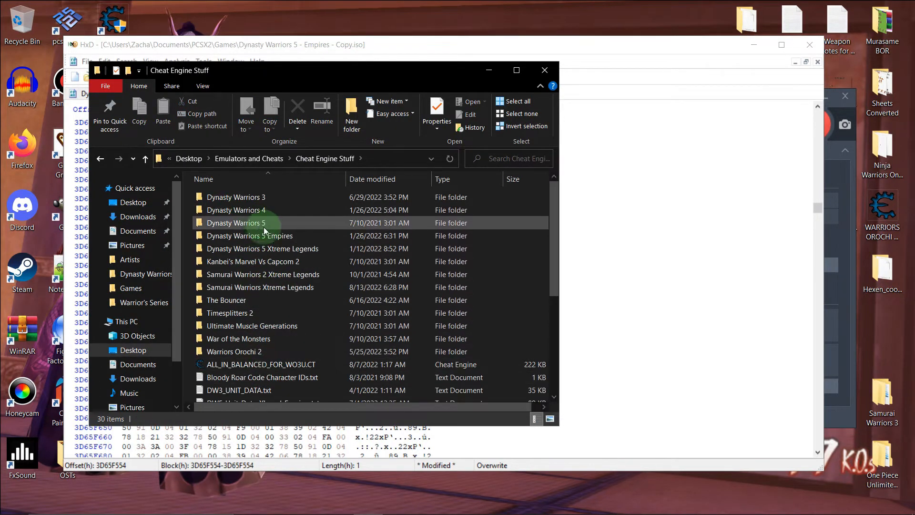
{"action": "double_click", "coordinate": [250, 236]}
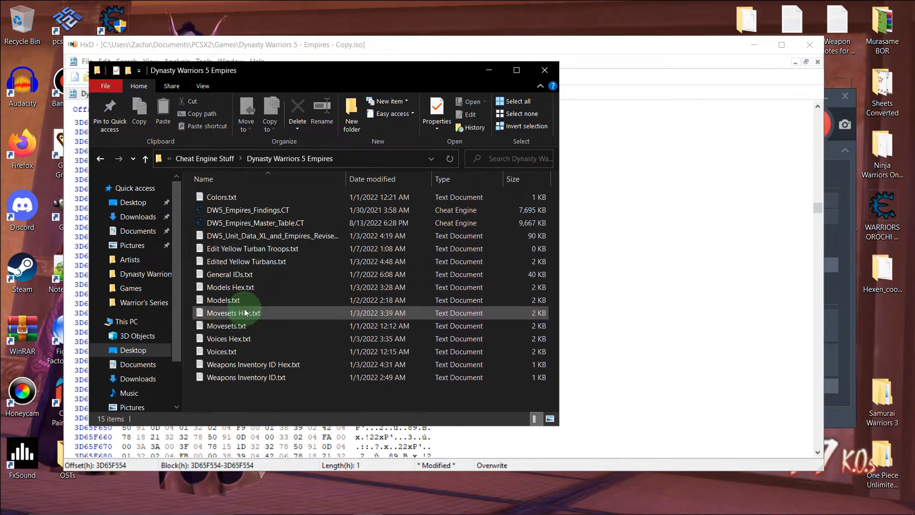
- Open Movesets Hex.txt and scroll through the moveset ID list
{"action": "double_click", "coordinate": [233, 312]}
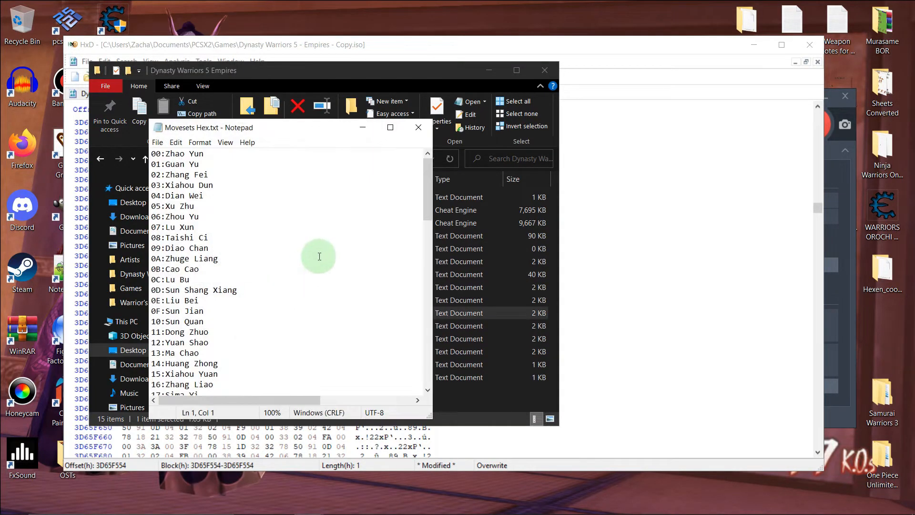
{"action": "scroll", "scroll_direction": "down", "scroll_amount": 3}
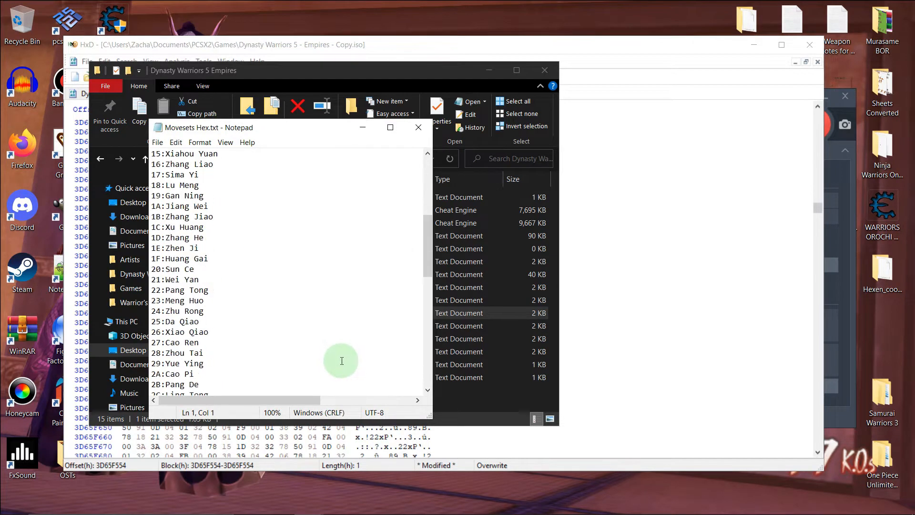
{"action": "scroll", "scroll_direction": "down", "scroll_amount": 3}
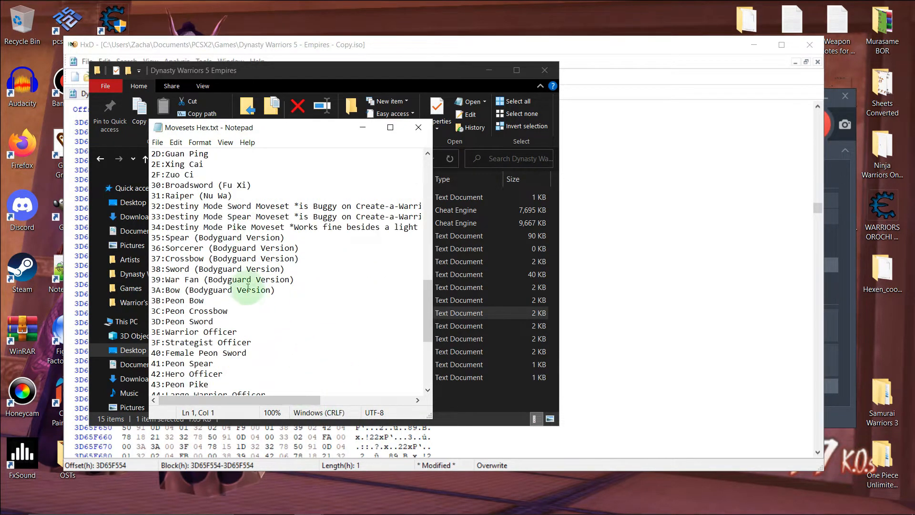
{"action": "mouse_move", "coordinate": [310, 290]}
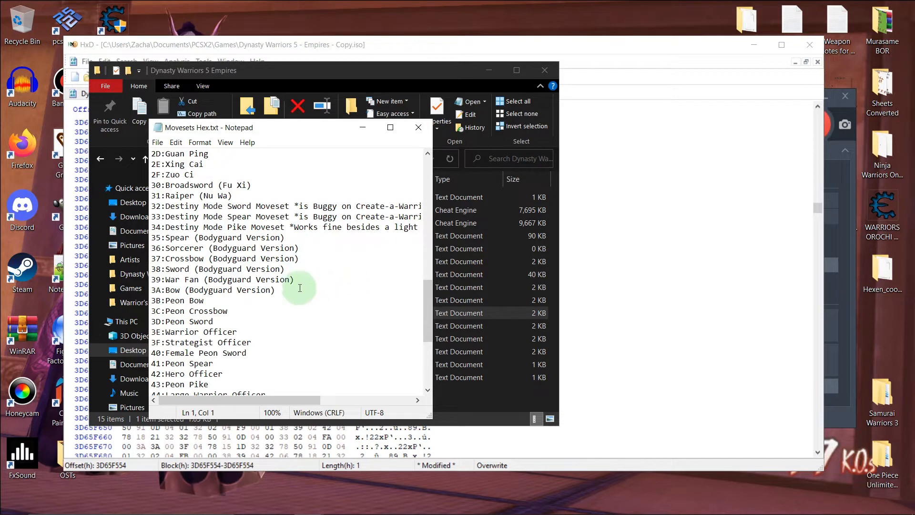
{"action": "scroll", "scroll_direction": "down", "scroll_amount": 3}
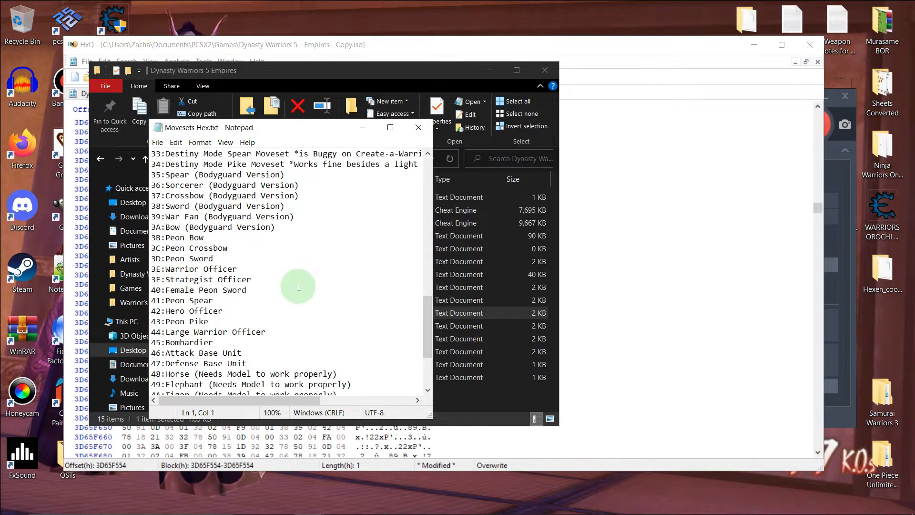
{"action": "scroll", "scroll_direction": "down", "scroll_amount": 3}
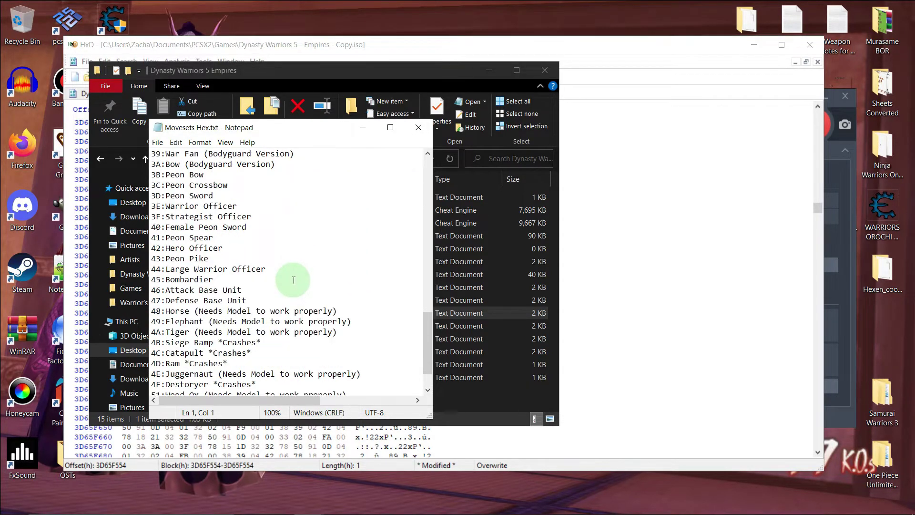
{"action": "scroll", "scroll_direction": "down", "scroll_amount": 3}
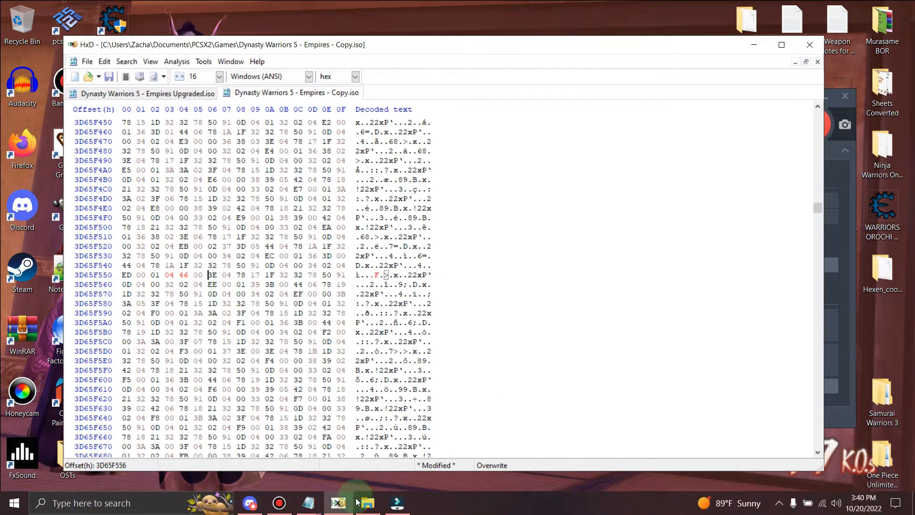
{"action": "mouse_move", "coordinate": [356, 502]}
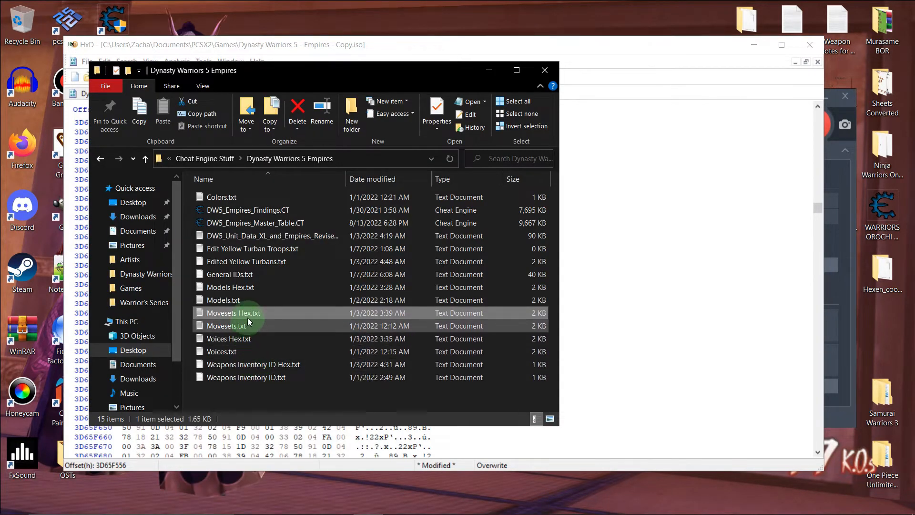
{"action": "double_click", "coordinate": [233, 313]}
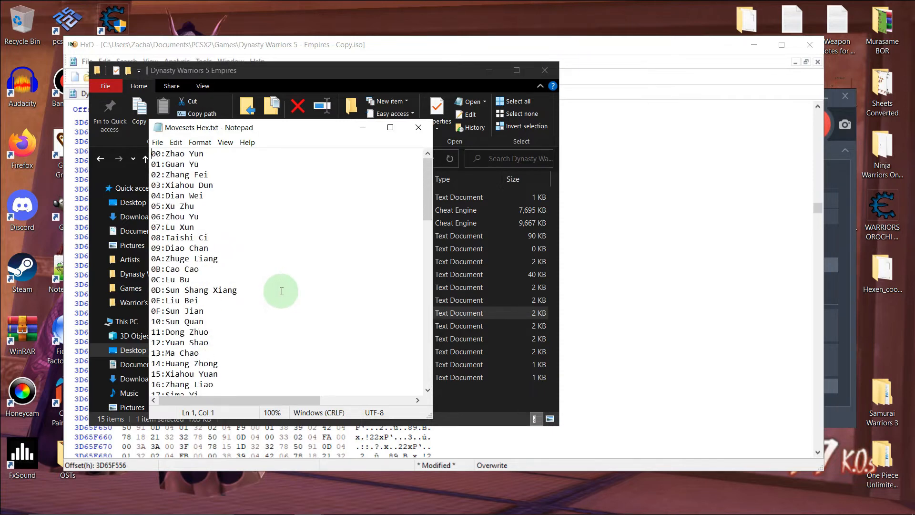
{"action": "scroll", "scroll_direction": "down", "scroll_amount": 3}
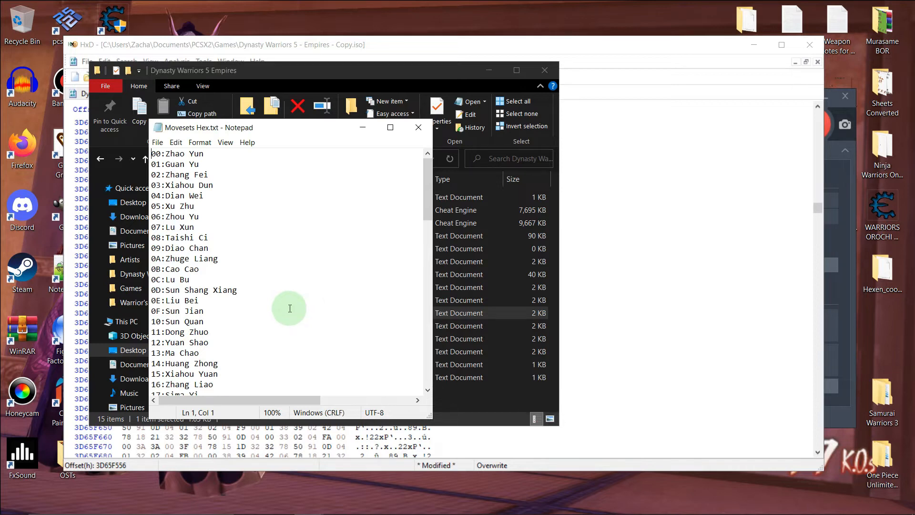
{"action": "scroll", "scroll_direction": "down", "scroll_amount": 3}
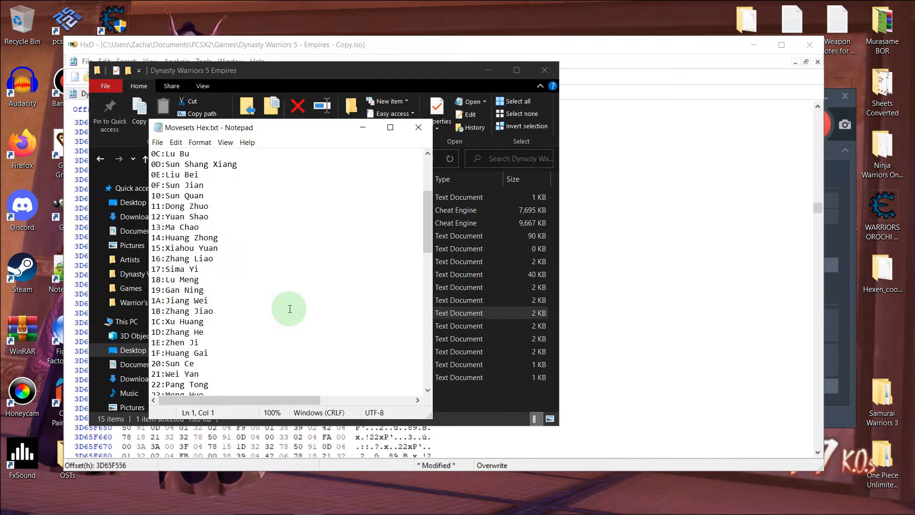
{"action": "mouse_move", "coordinate": [288, 310]}
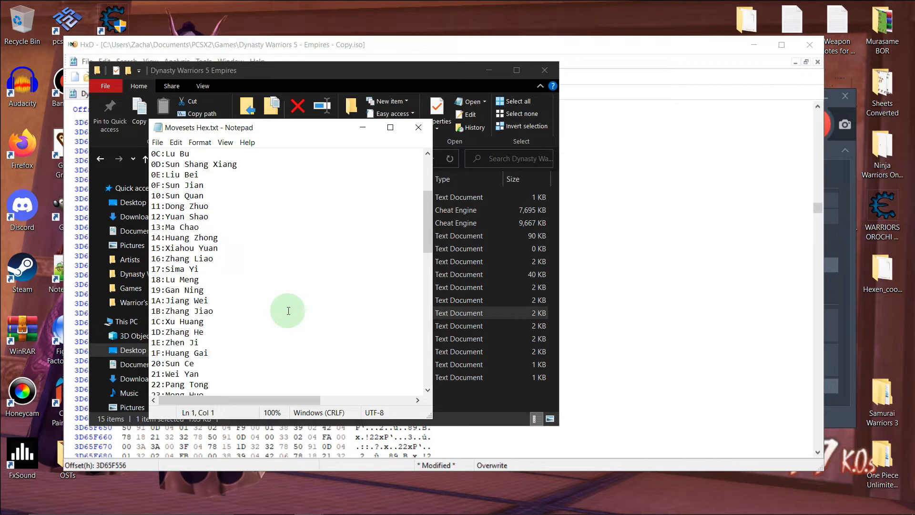
{"action": "scroll", "scroll_direction": "down", "scroll_amount": 3}
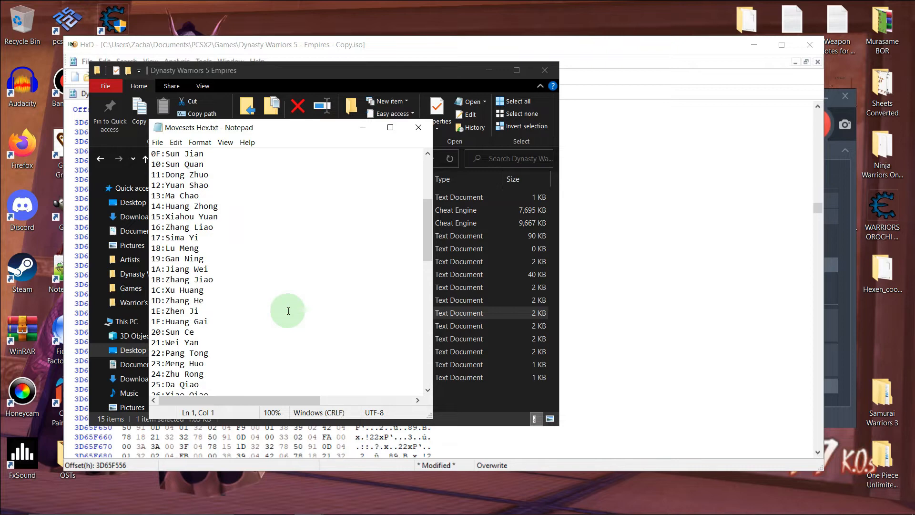
{"action": "scroll", "scroll_direction": "down", "scroll_amount": 3}
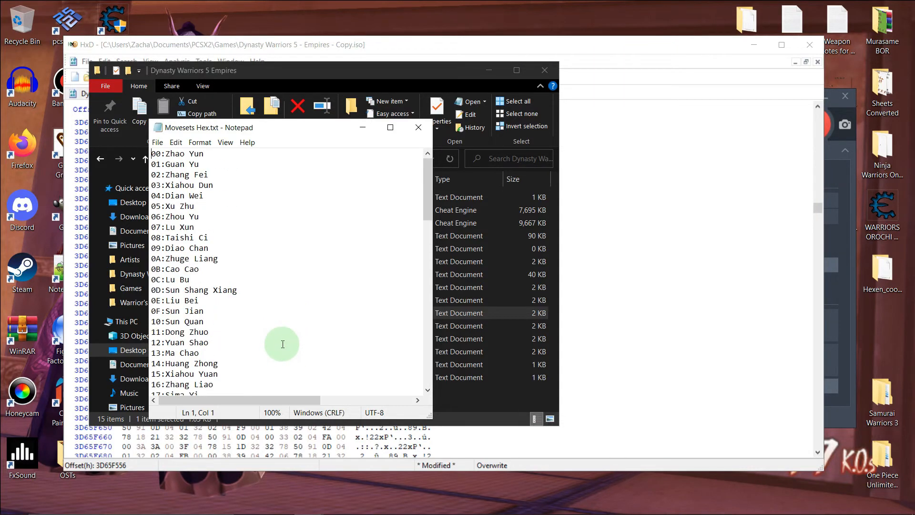
{"action": "mouse_move", "coordinate": [317, 91]}
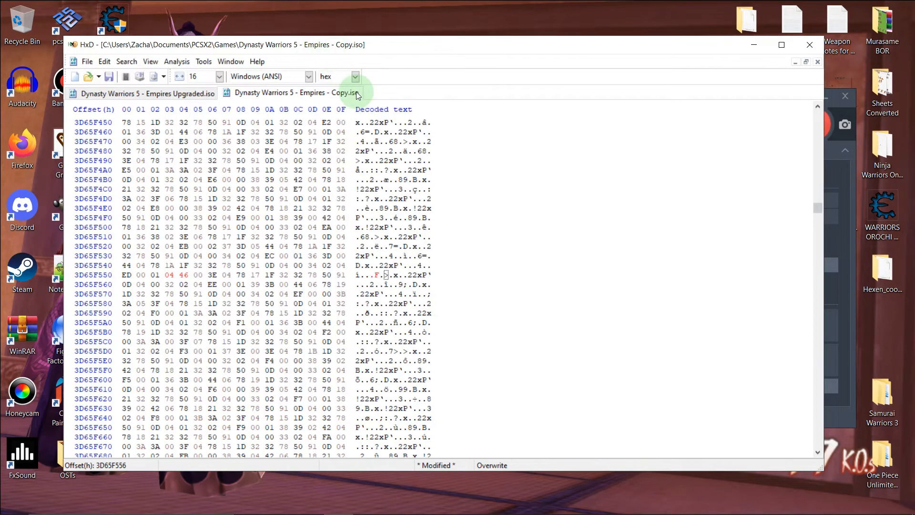
{"action": "mouse_move", "coordinate": [356, 95]}
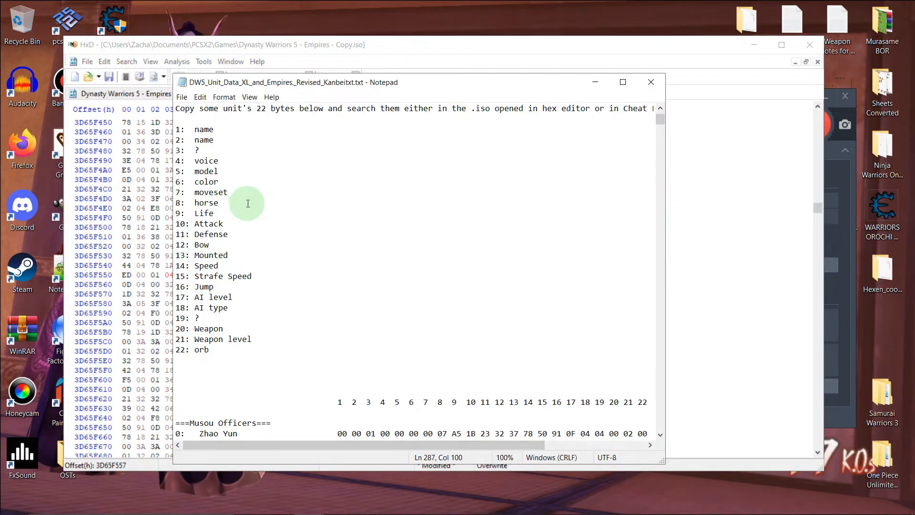
{"action": "mouse_move", "coordinate": [373, 42]}
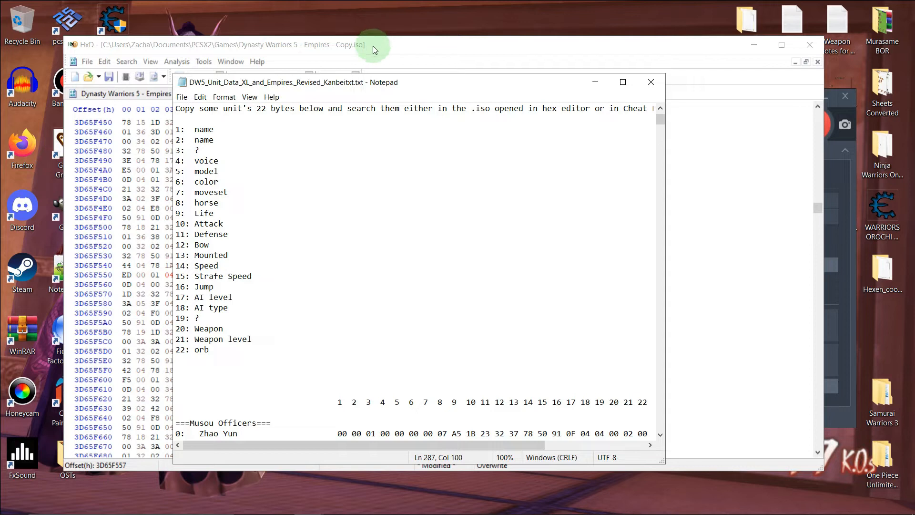
{"action": "mouse_move", "coordinate": [379, 64]}
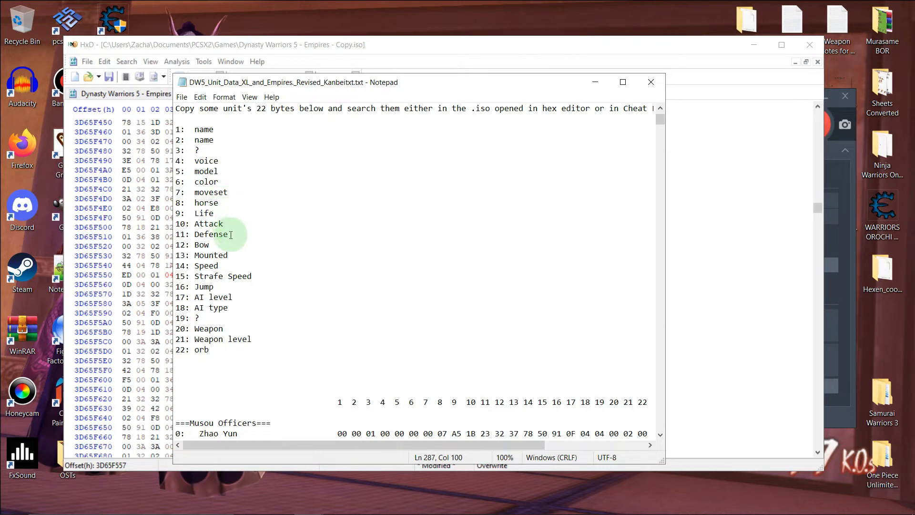
{"action": "mouse_move", "coordinate": [244, 271]}
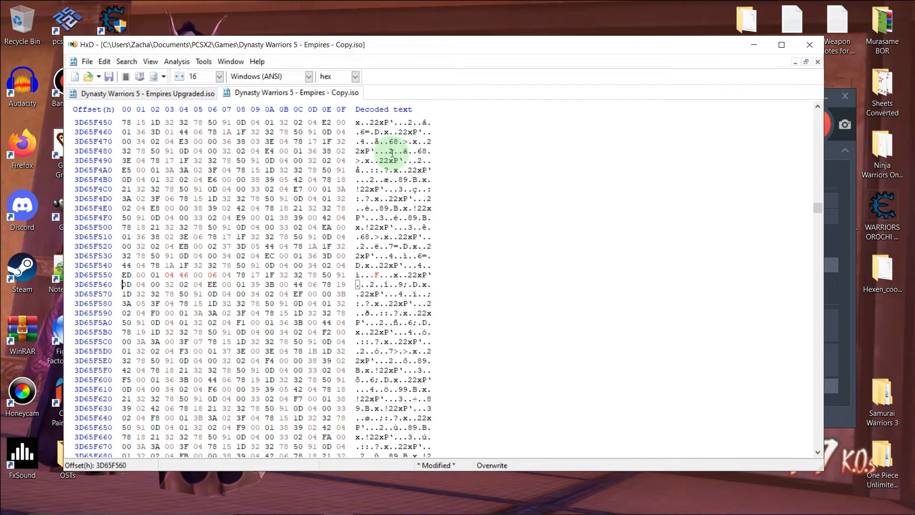
- Set the AI level byte at 3D65F560 to FF and bring up the unit data layout notes
{"action": "left_click", "coordinate": [127, 284]}
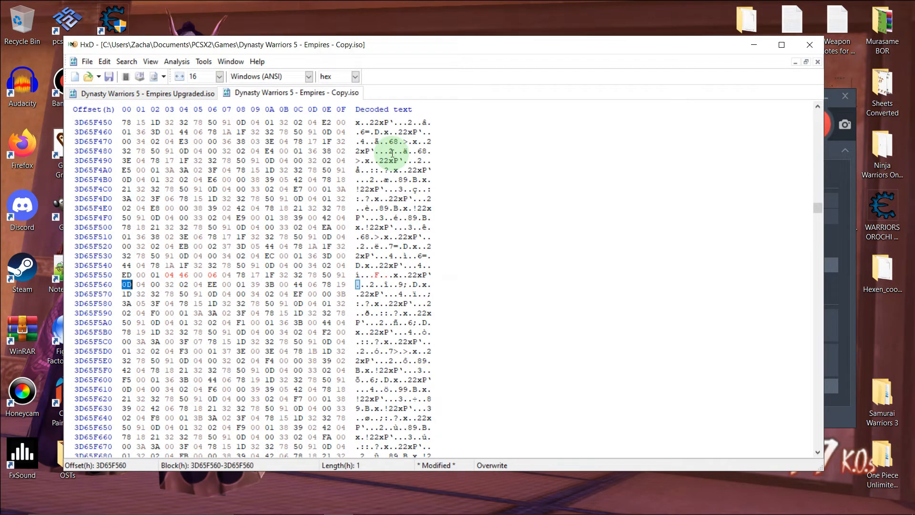
{"action": "type", "text": "FF"}
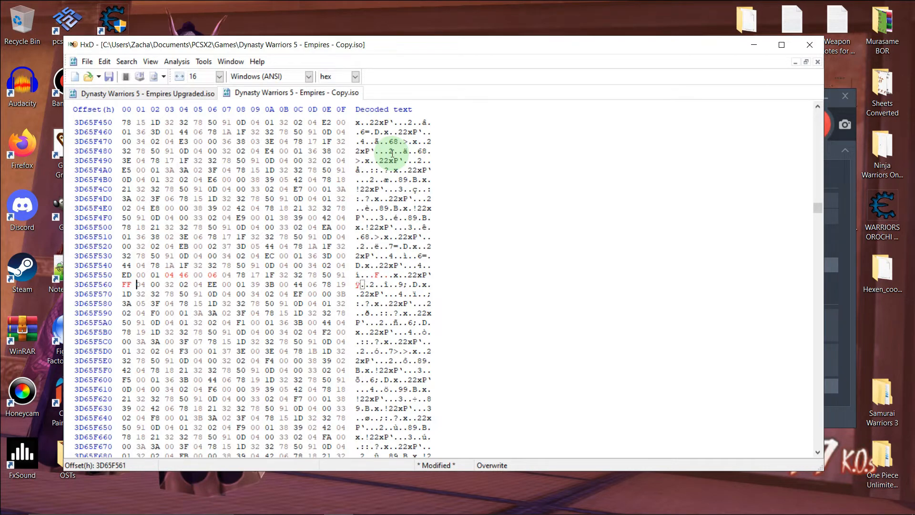
{"action": "left_click", "coordinate": [140, 284]}
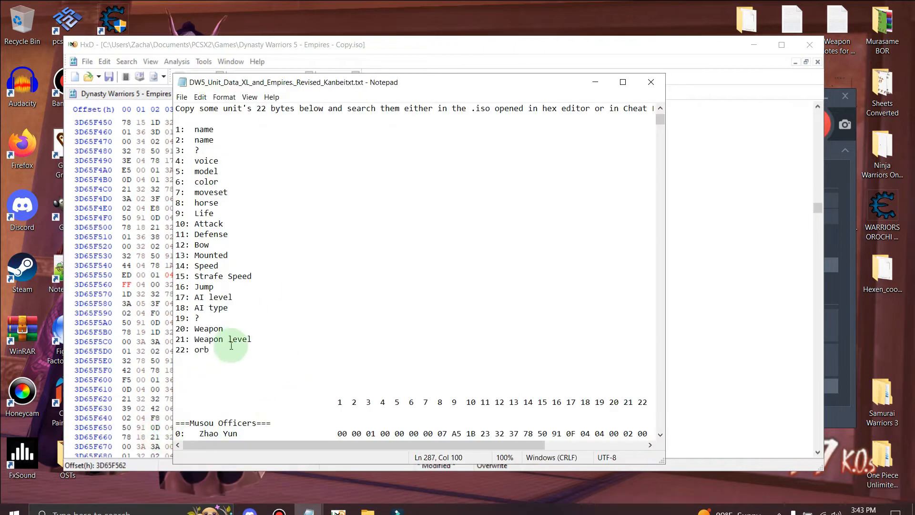
{"action": "mouse_move", "coordinate": [238, 304]}
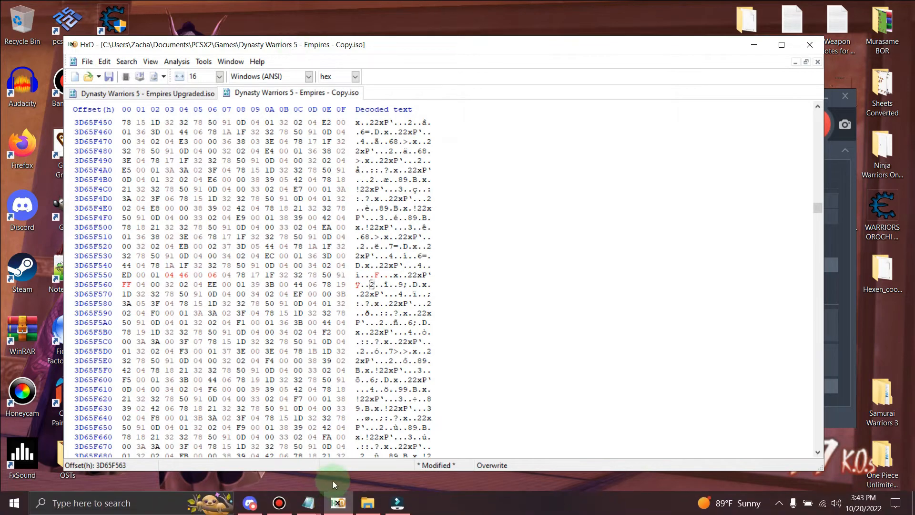
- Return to HxD and select the weapon byte at 3D65F563
{"action": "left_click", "coordinate": [303, 502]}
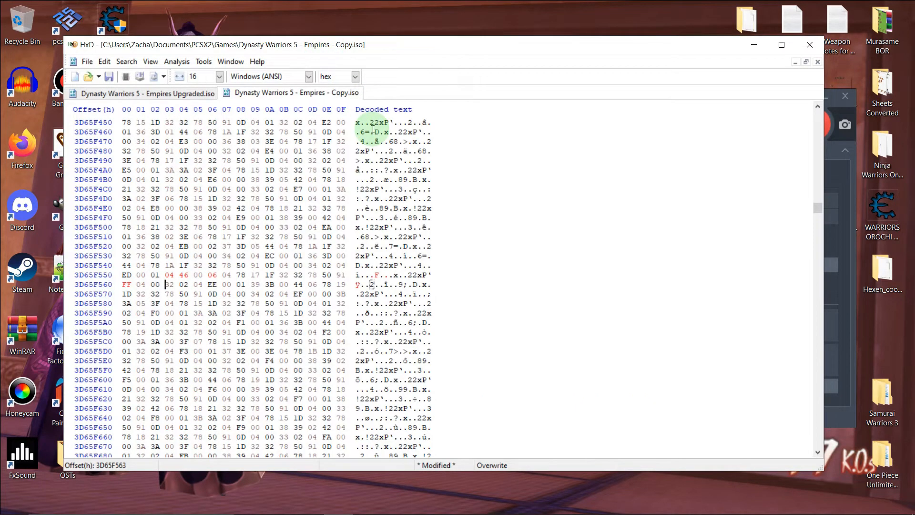
{"action": "left_click", "coordinate": [168, 284]}
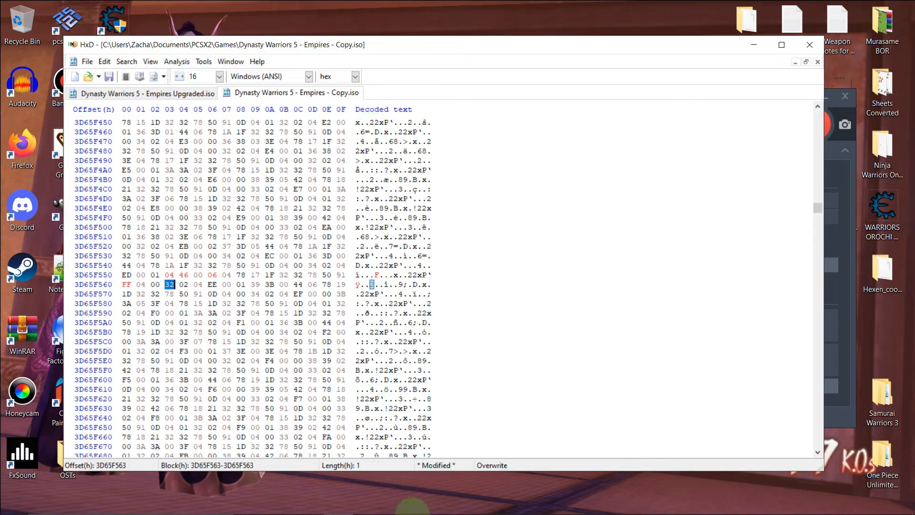
{"action": "mouse_move", "coordinate": [319, 502]}
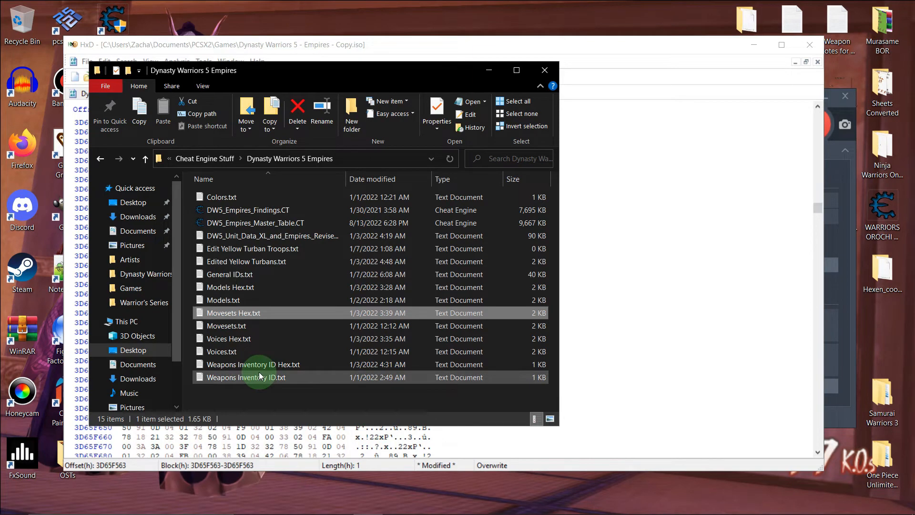
- Open Weapons Inventory ID.txt and scroll to the generic weapon IDs at the end
{"action": "double_click", "coordinate": [246, 378]}
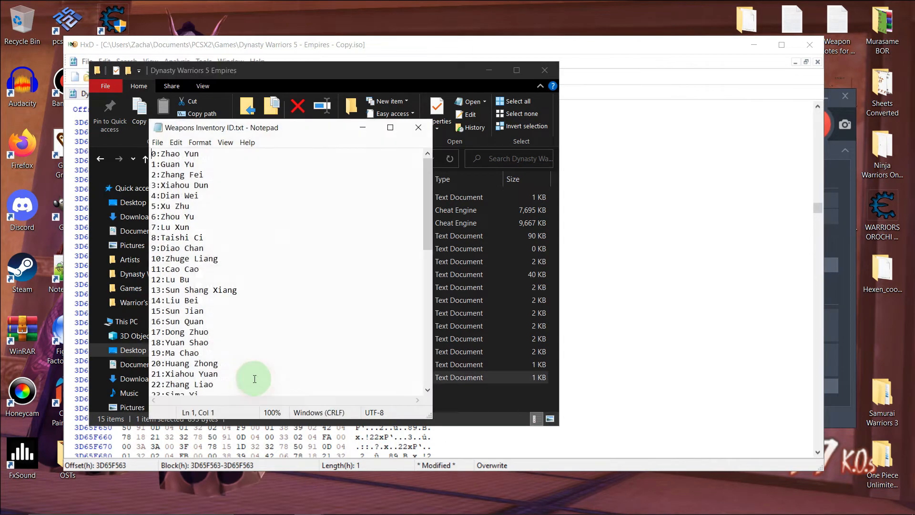
{"action": "scroll", "scroll_direction": "down", "scroll_amount": 3}
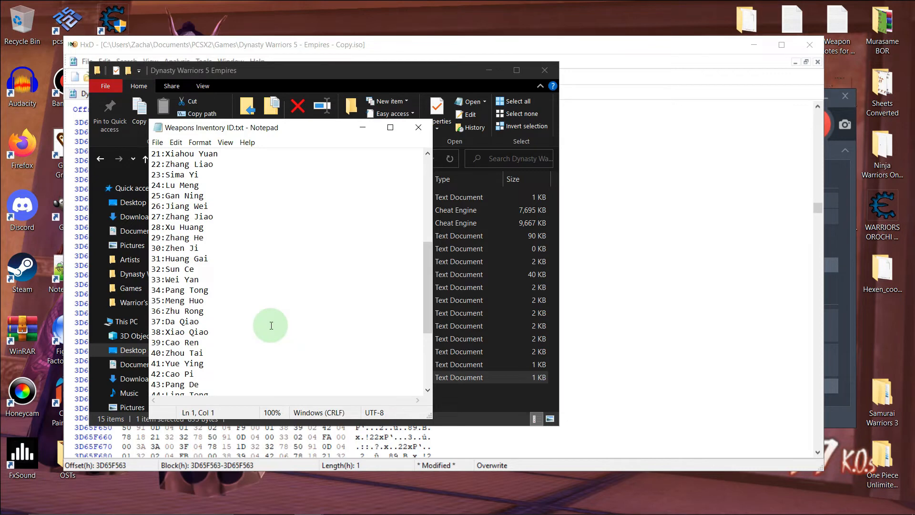
{"action": "scroll", "scroll_direction": "down", "scroll_amount": 3}
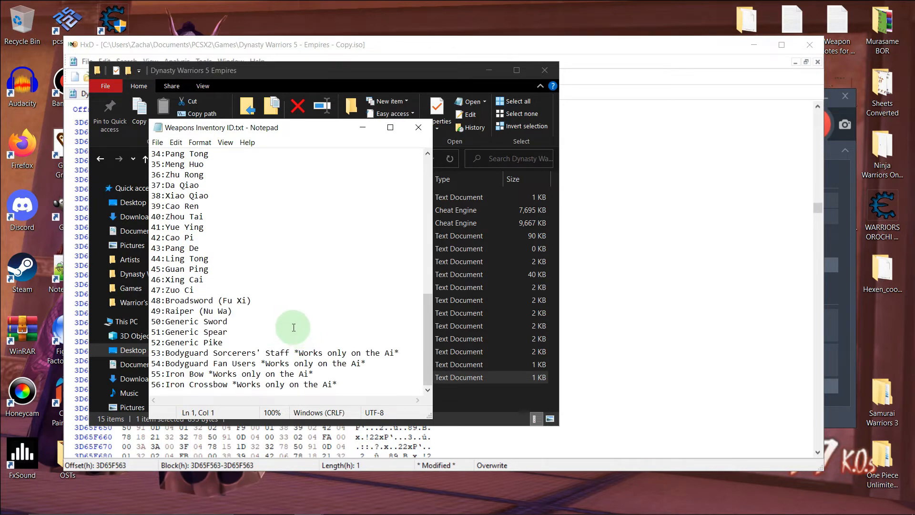
{"action": "mouse_move", "coordinate": [598, 46]}
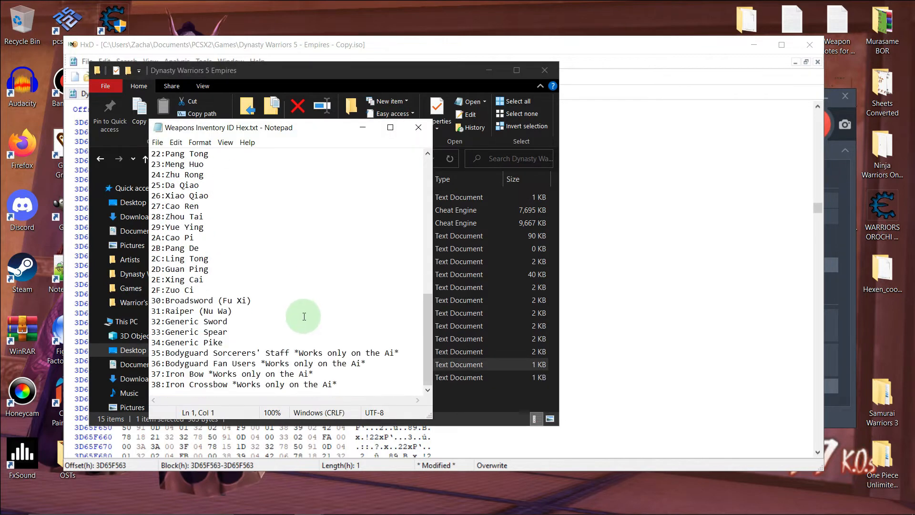
{"action": "mouse_move", "coordinate": [605, 53]}
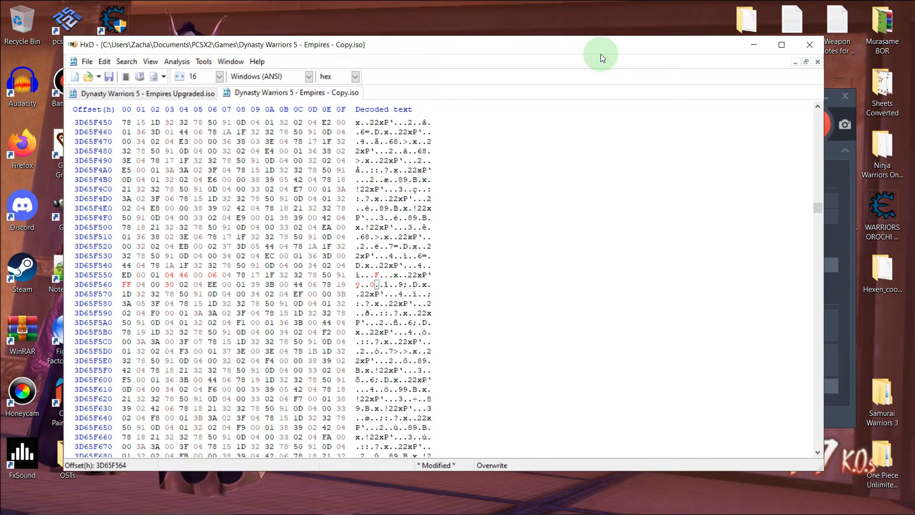
- Set the weapon level byte at 3D65F564 to 03 and select the orb byte at 3D65F565
{"action": "left_click", "coordinate": [183, 284]}
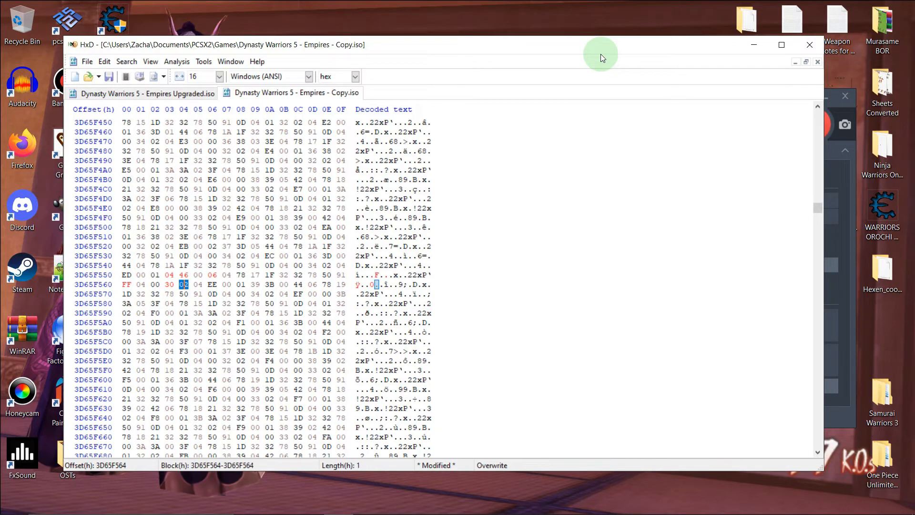
{"action": "type", "text": "03"}
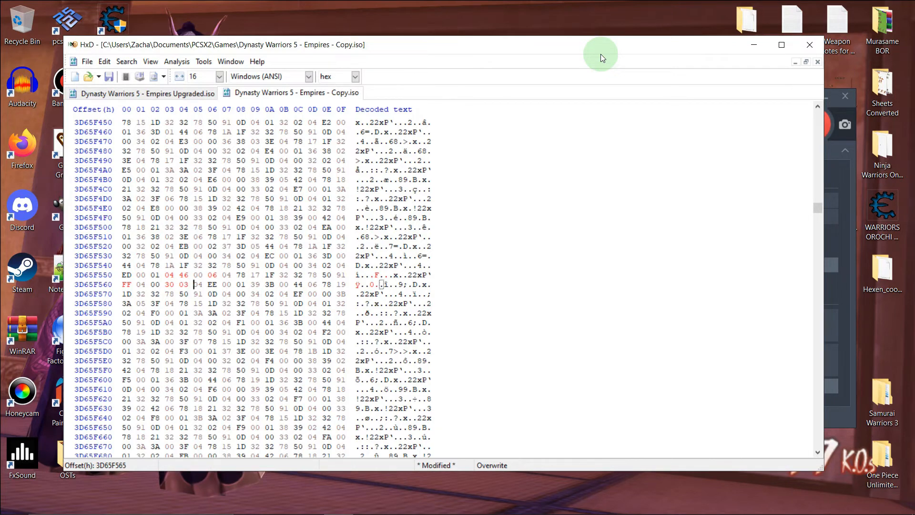
{"action": "left_click", "coordinate": [198, 284]}
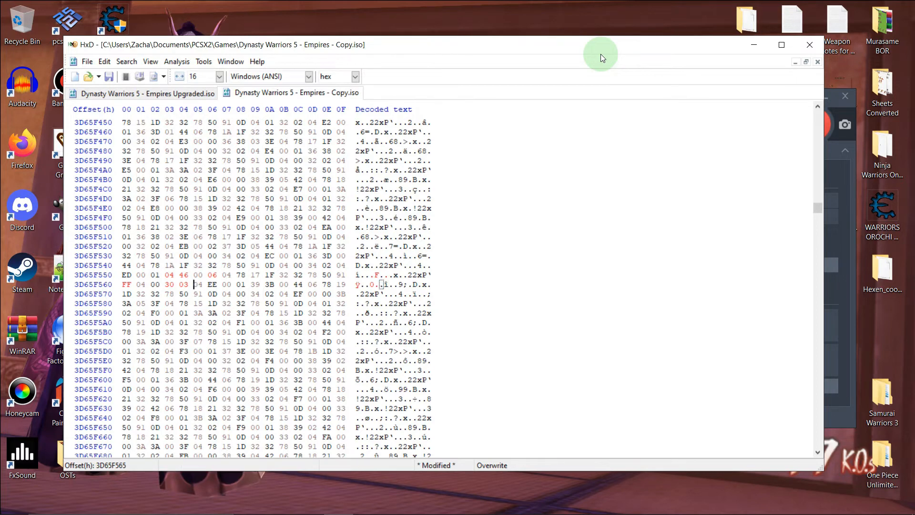
{"action": "left_click", "coordinate": [198, 284]}
{"action": "type", "text": "3"}
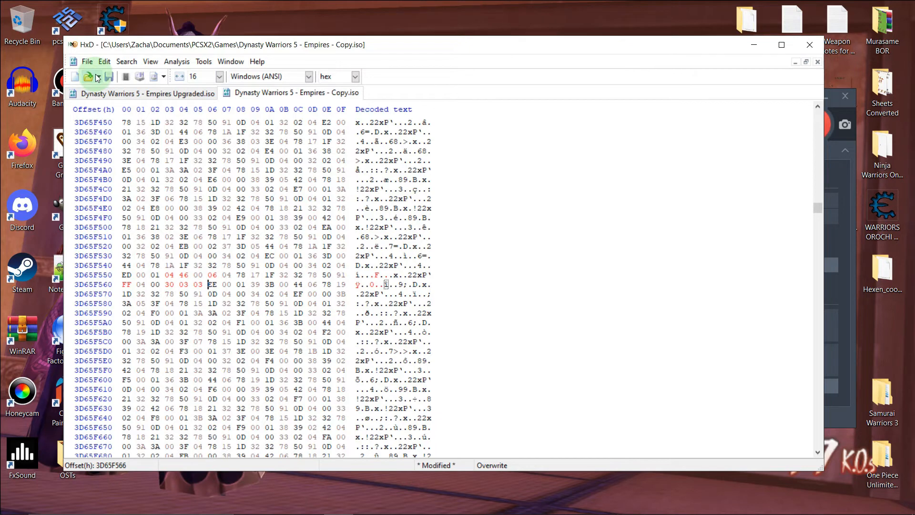
{"action": "mouse_move", "coordinate": [108, 76]}
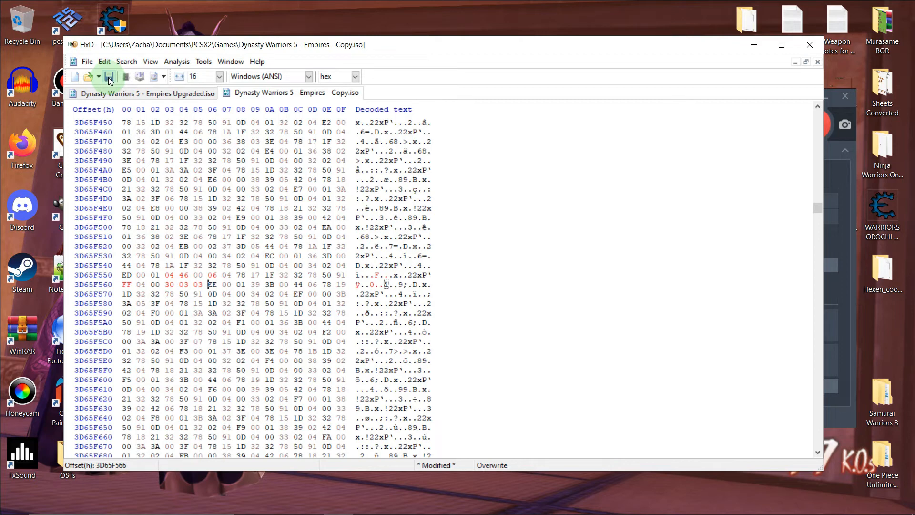
- Save the edited ISO copy, letting HxD create a backup first
{"action": "left_click", "coordinate": [111, 76]}
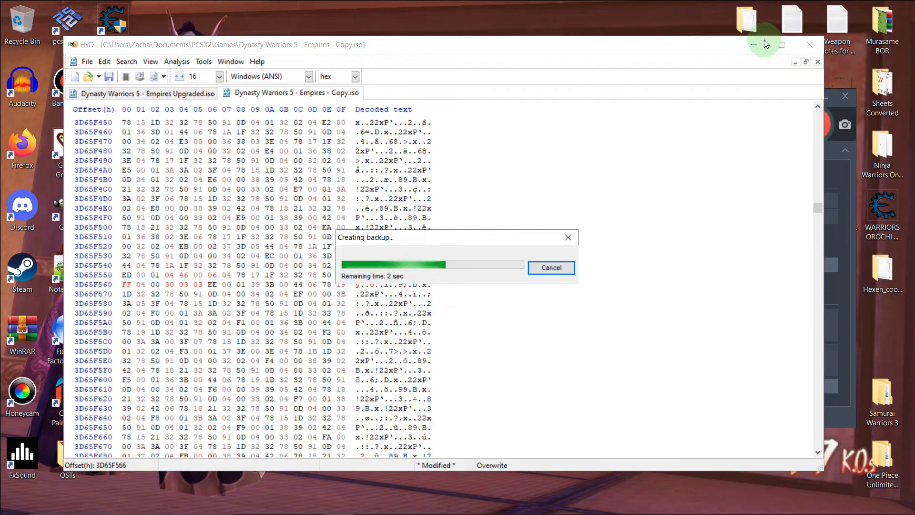
{"action": "mouse_move", "coordinate": [759, 37]}
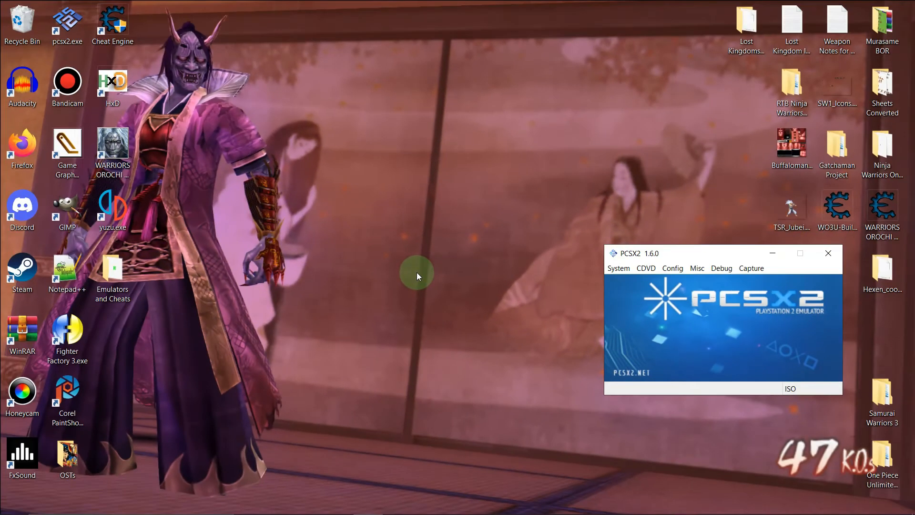
{"action": "mouse_move", "coordinate": [428, 271]}
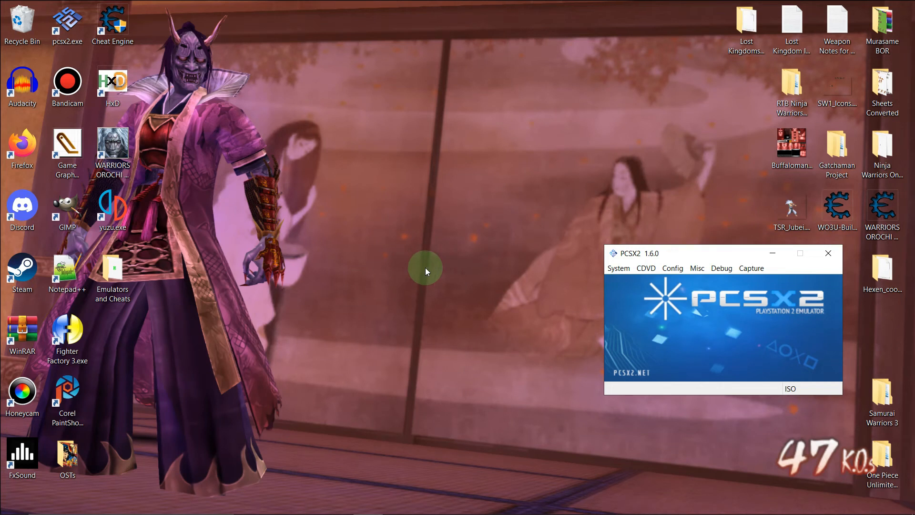
{"action": "mouse_move", "coordinate": [706, 257]}
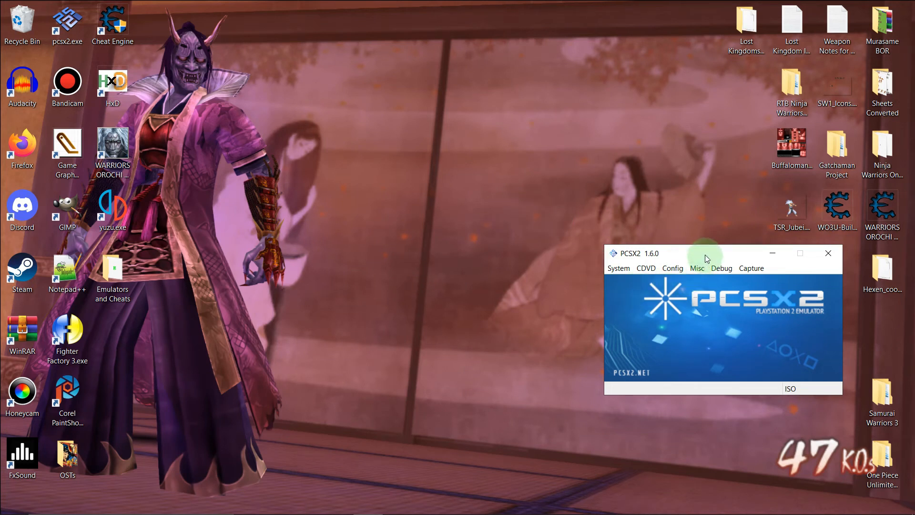
- Centre the PCSX2 window and open the System menu to boot the edited ISO
{"action": "left_click_drag", "start_coordinate": [707, 252], "coordinate": [603, 194]}
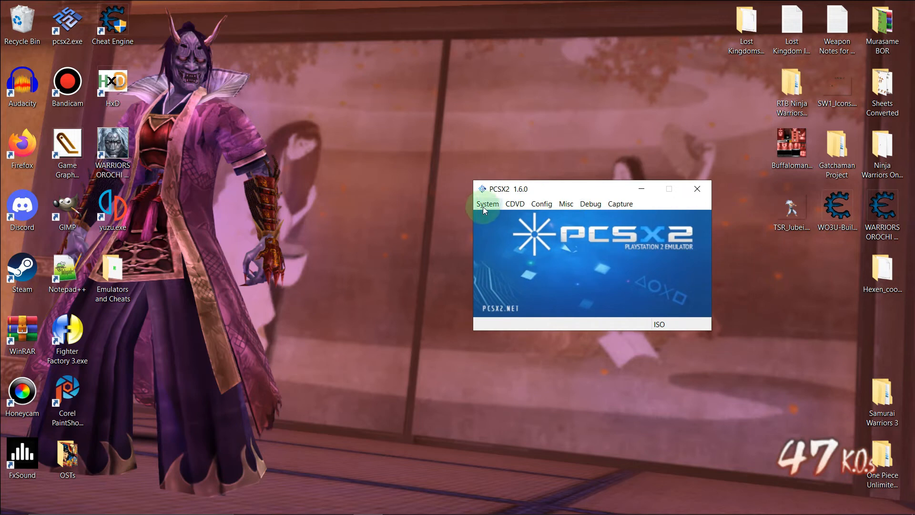
{"action": "left_click", "coordinate": [487, 203]}
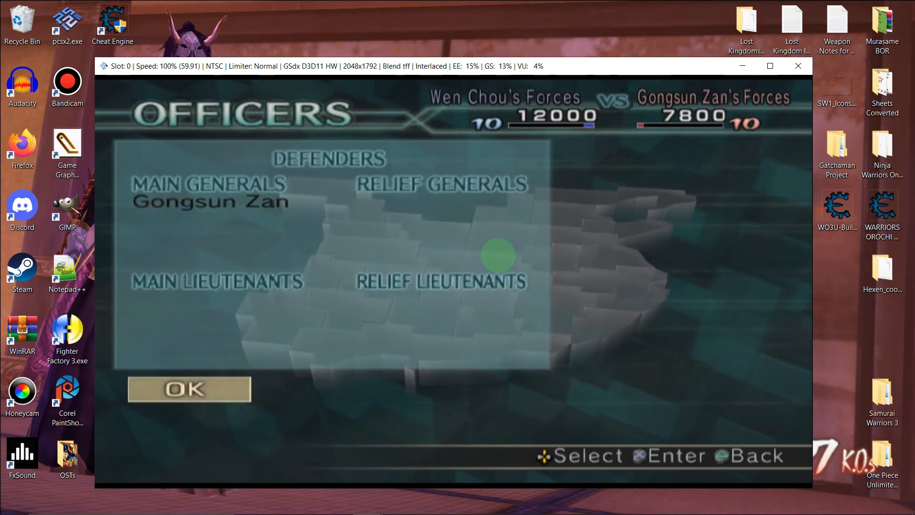
- Confirm the Officers lineup to start the battle against Bian Xi, then disable the frame limiter
{"action": "left_click", "coordinate": [189, 389]}
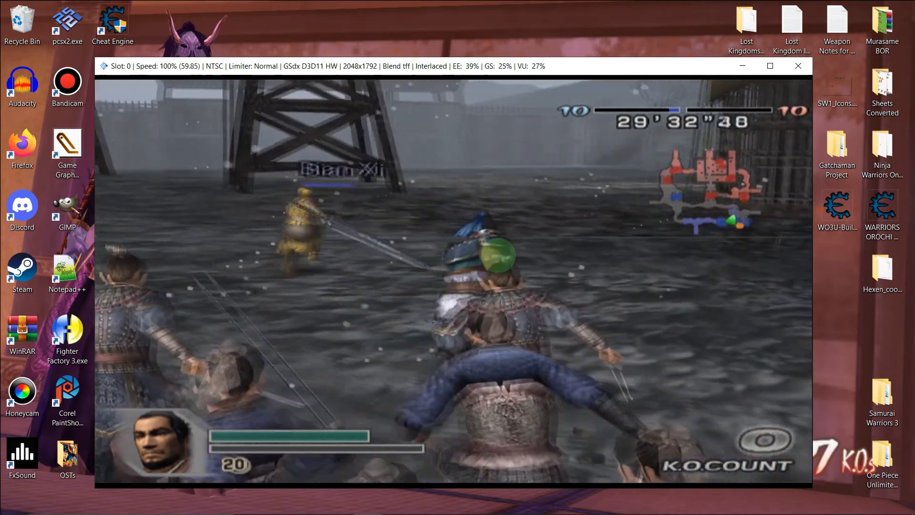
{"action": "key", "text": "Tab"}
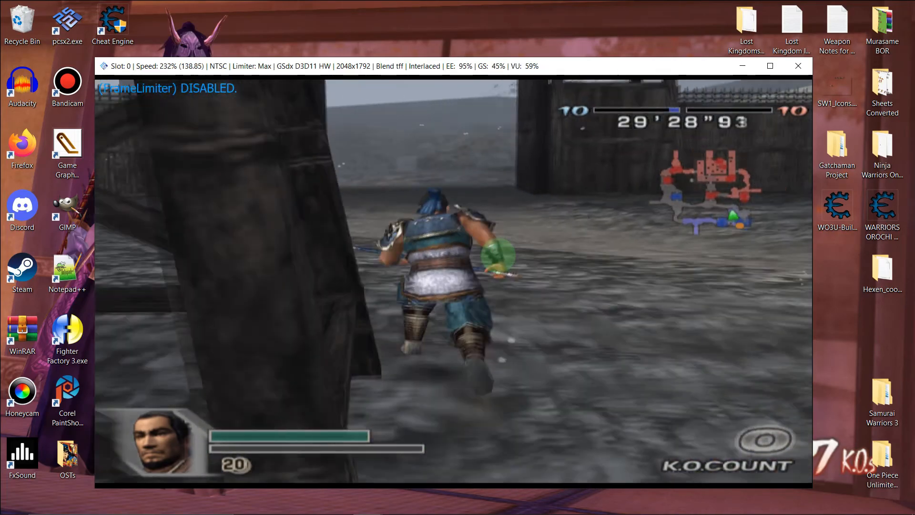